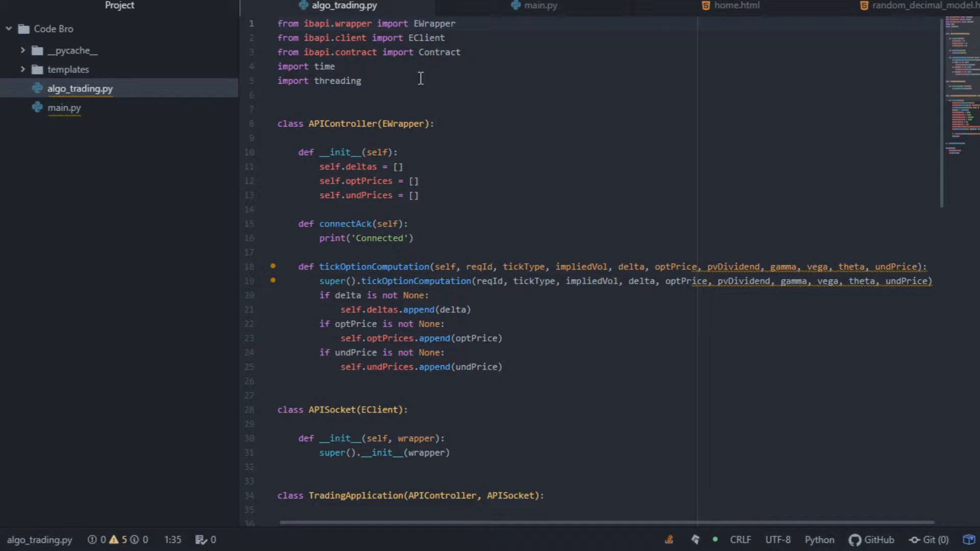
pyautogui.moveTo(278, 109)
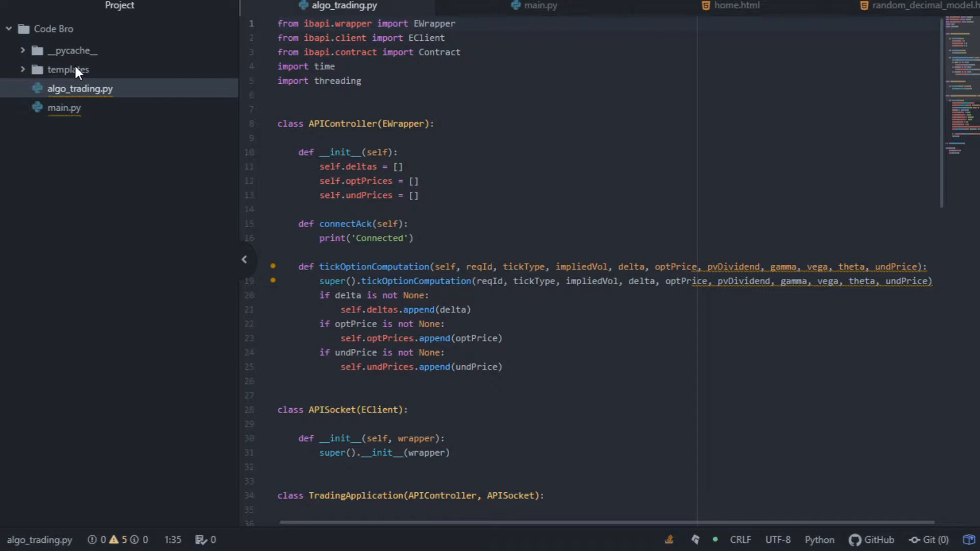
# Step: Expand and collapse the templates folder, then click through the algo_trading.py code
pyautogui.click(67, 69)
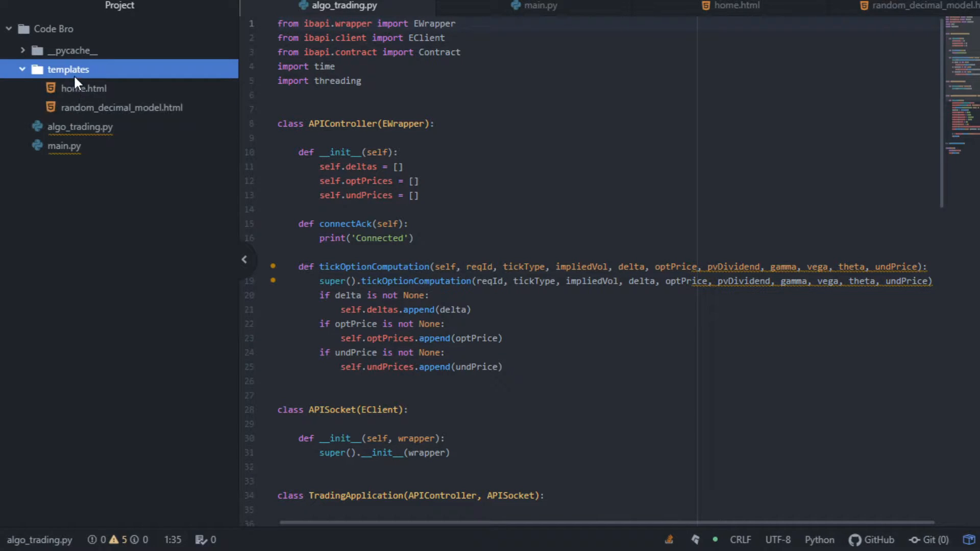
pyautogui.click(22, 68)
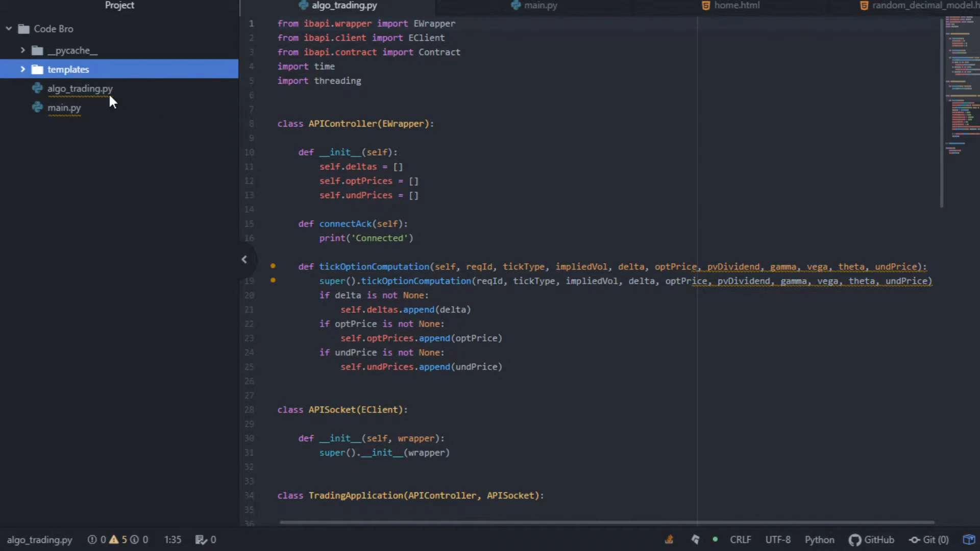
pyautogui.click(736, 190)
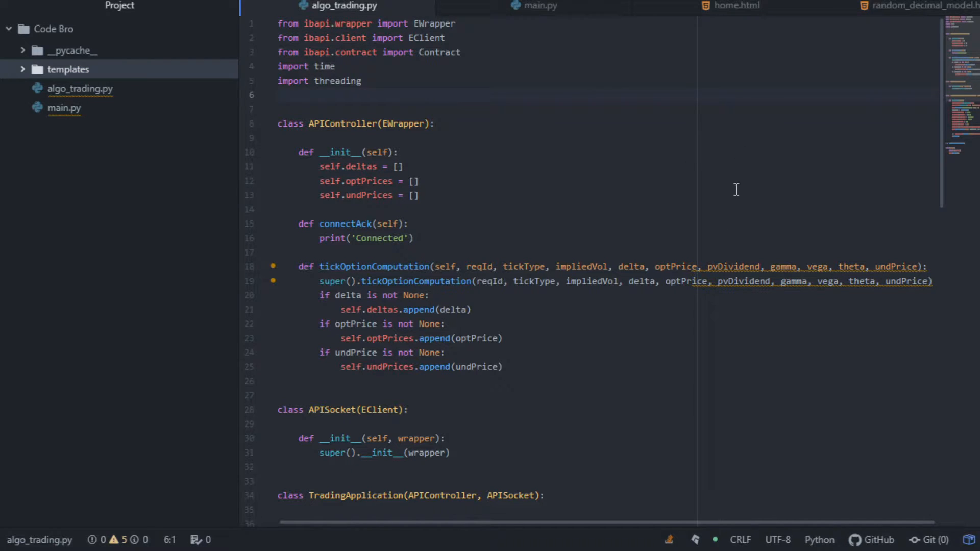
pyautogui.click(282, 95)
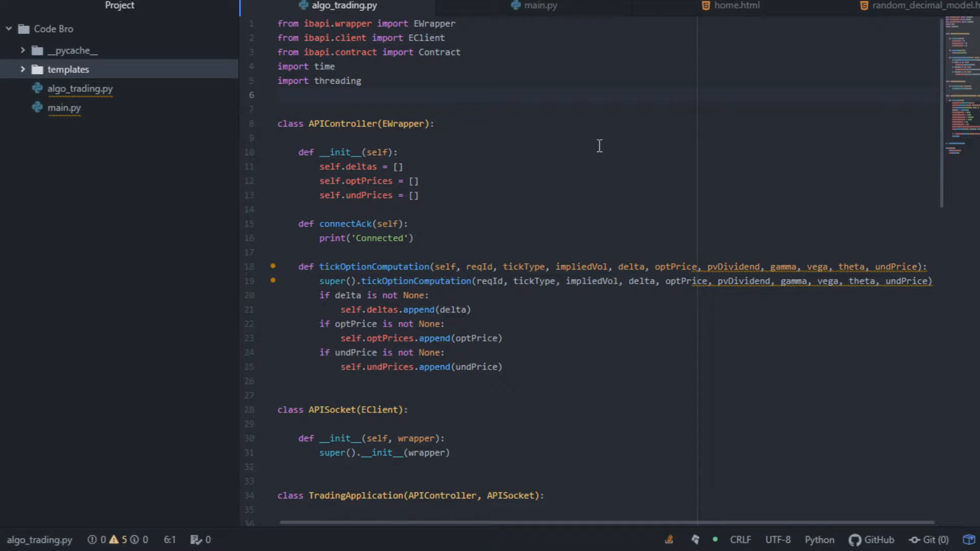
pyautogui.click(287, 108)
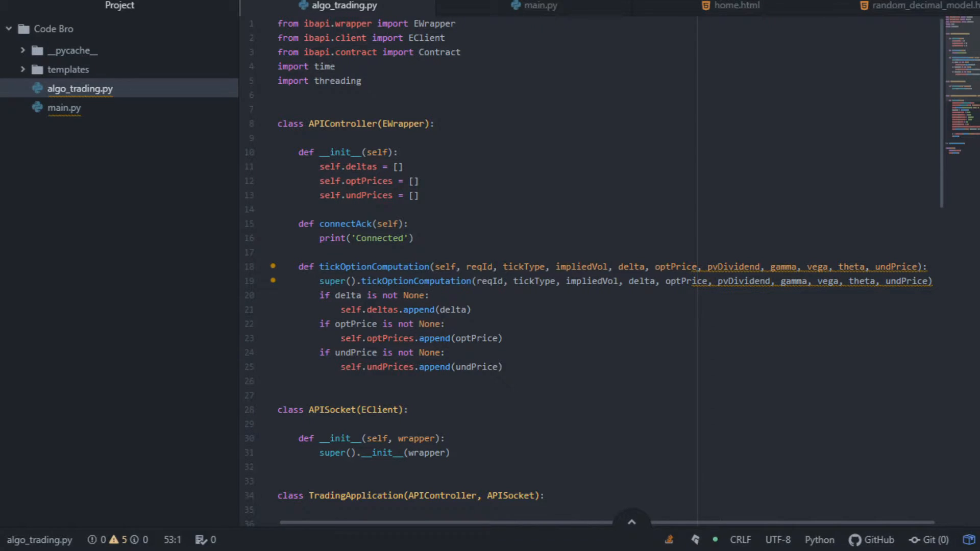
pyautogui.click(438, 124)
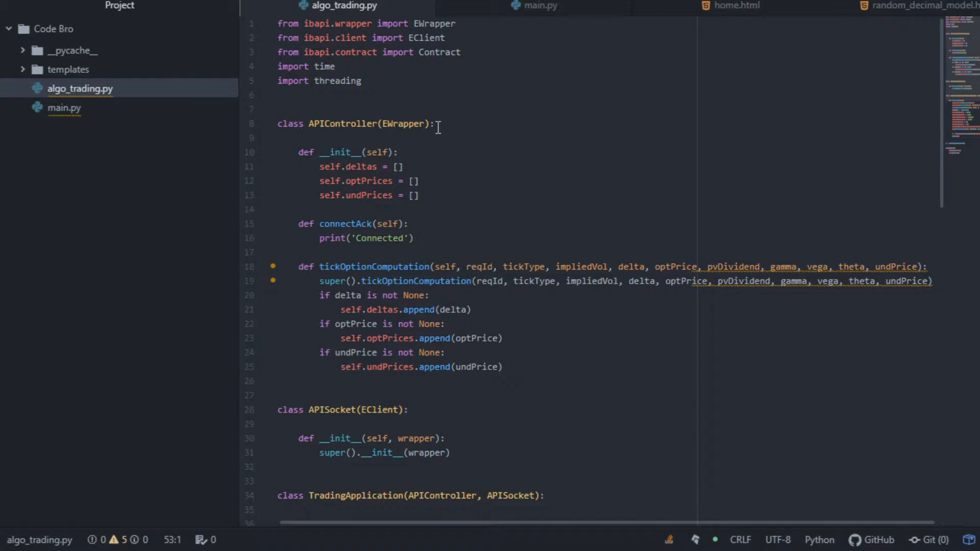
pyautogui.moveTo(483, 167)
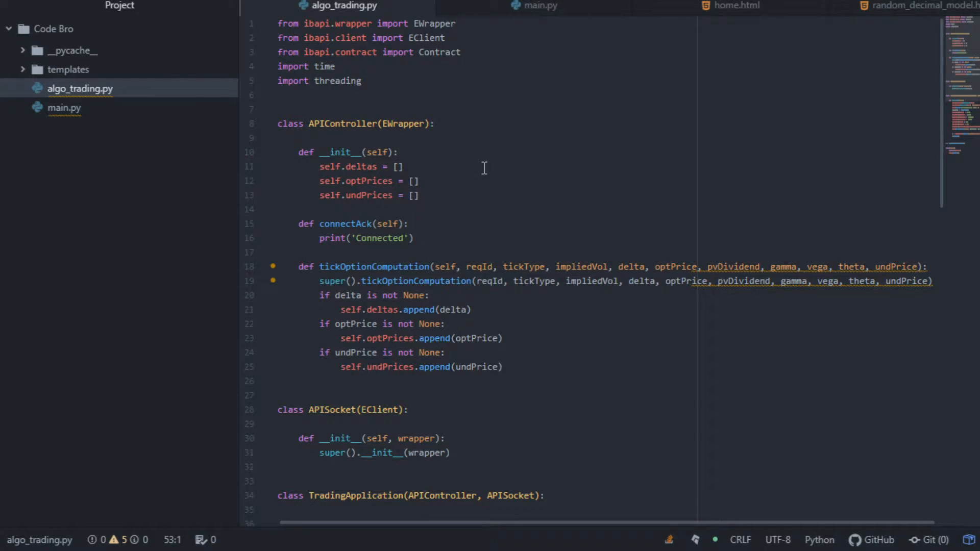
pyautogui.moveTo(553, 125)
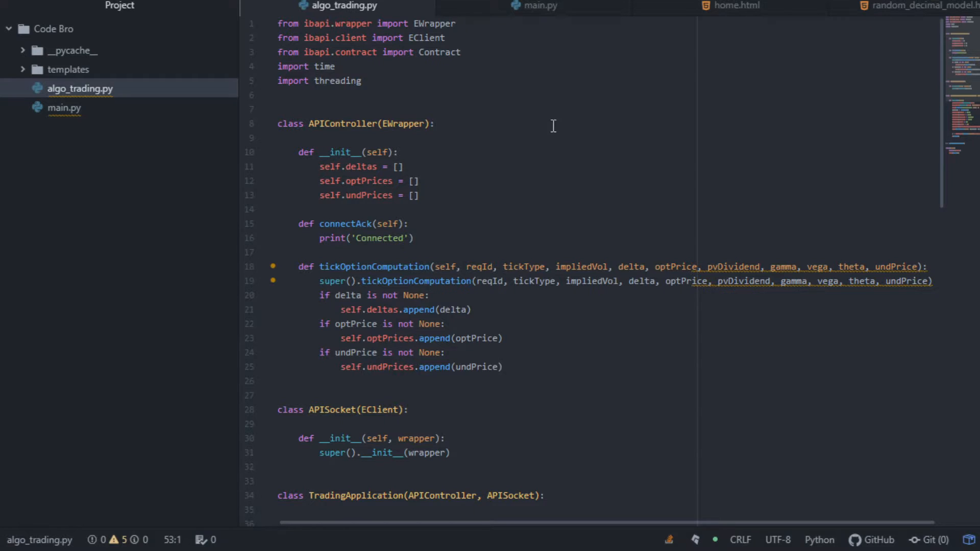
pyautogui.moveTo(537, 62)
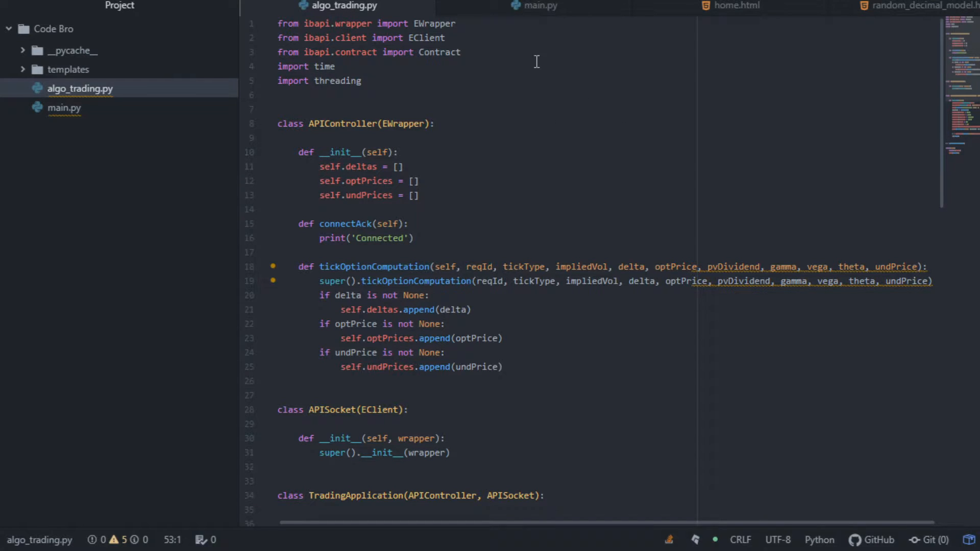
# Step: Glance at main.py, scroll algo_trading.py to the bottom and back, then return to main.py
pyautogui.click(541, 5)
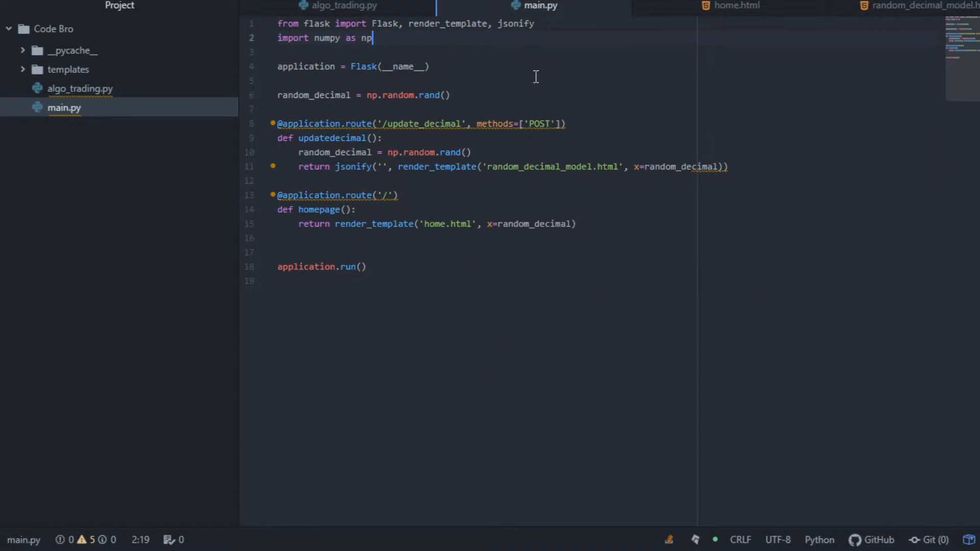
pyautogui.moveTo(786, 84)
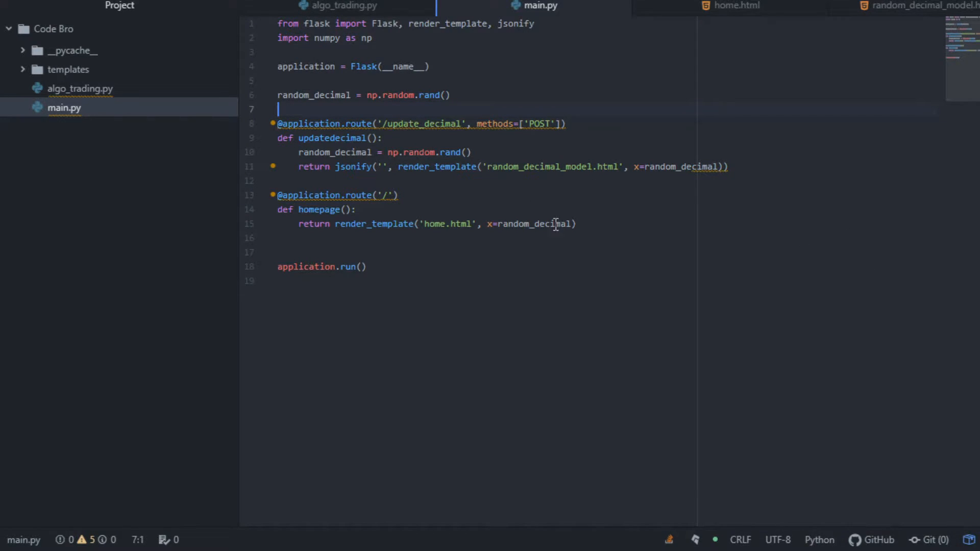
pyautogui.moveTo(347, 12)
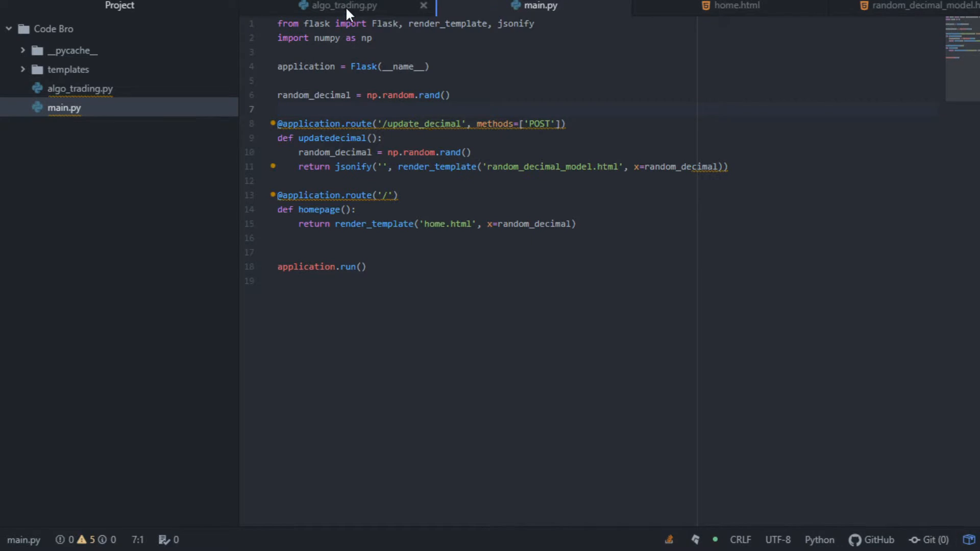
pyautogui.click(345, 6)
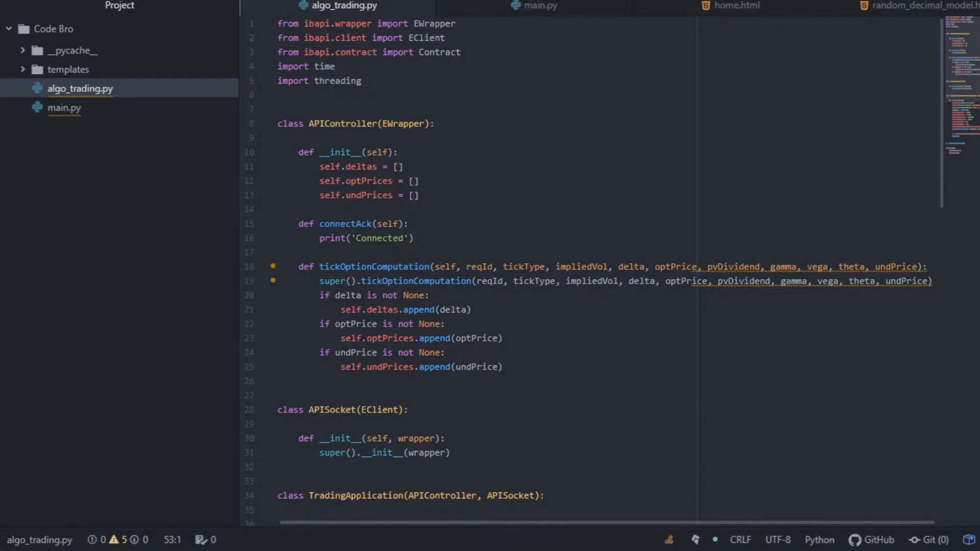
pyautogui.click(281, 108)
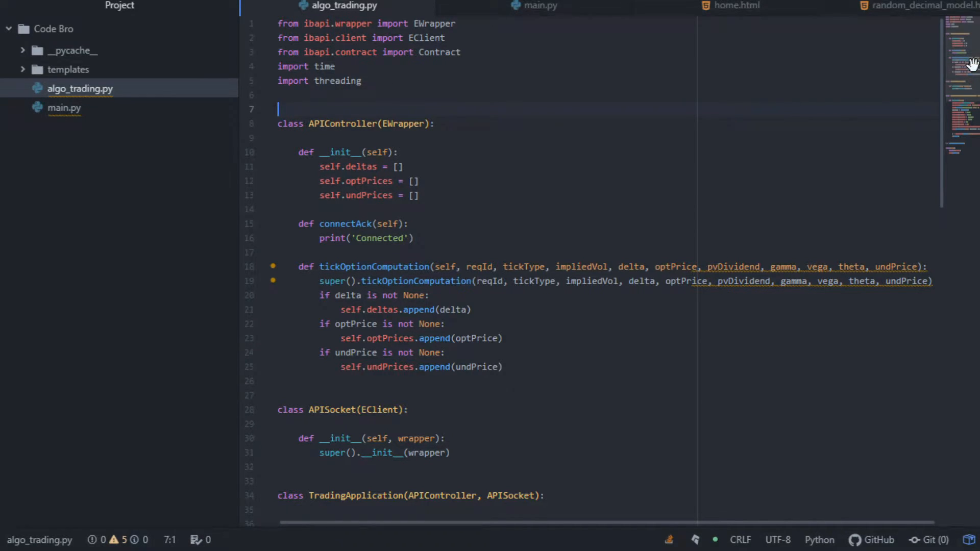
pyautogui.scroll(-3)
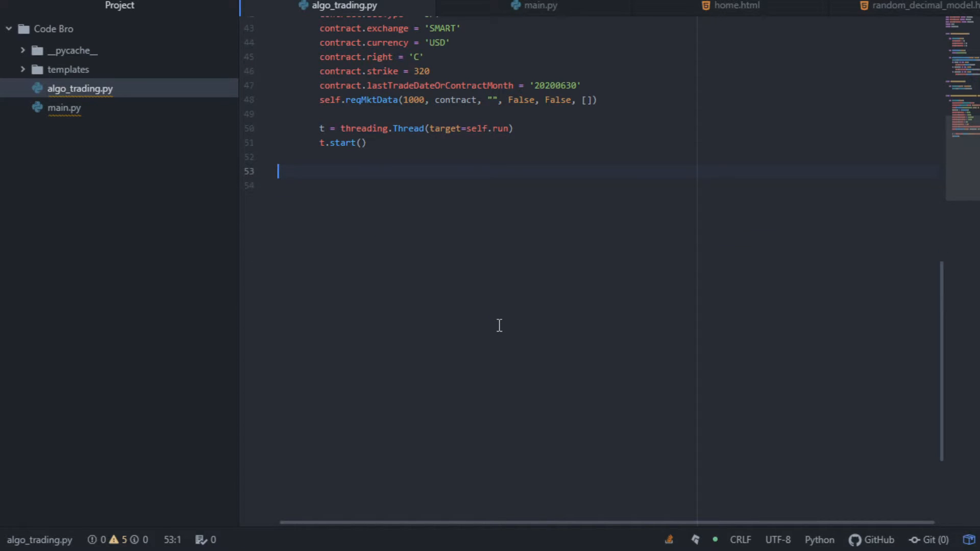
pyautogui.scroll(3)
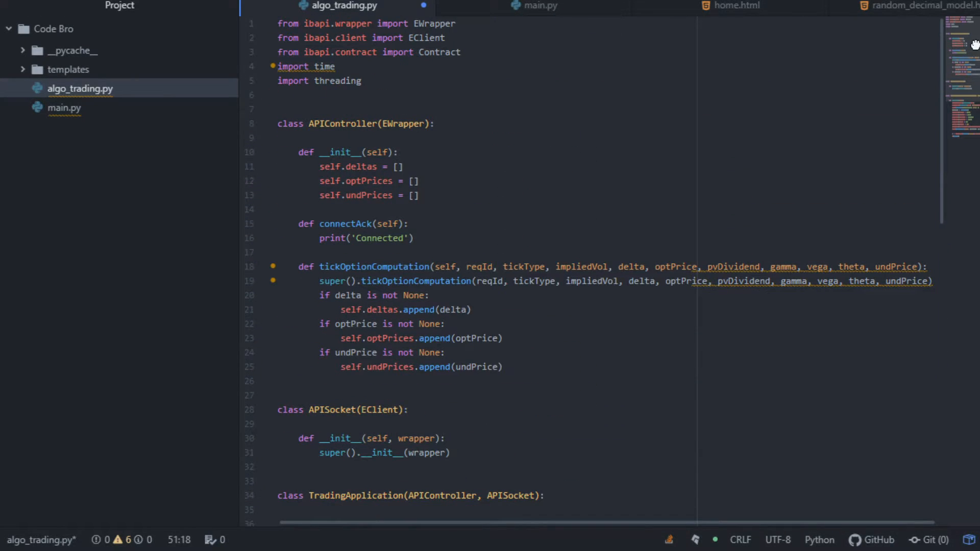
pyautogui.click(278, 94)
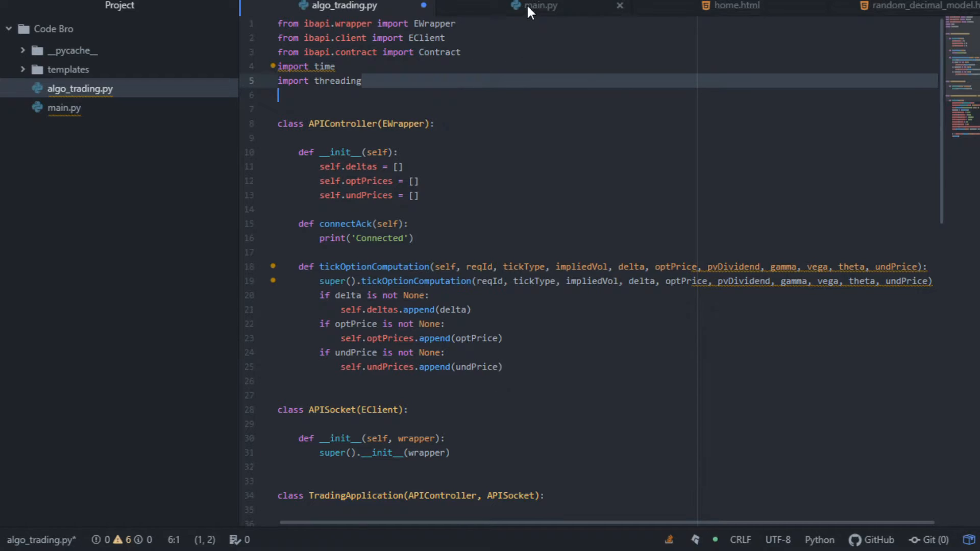
pyautogui.click(540, 6)
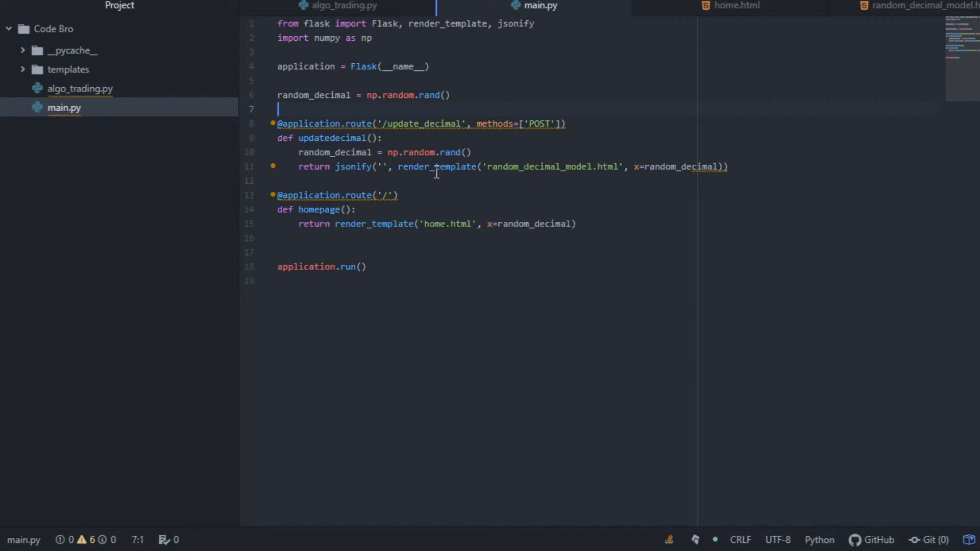
pyautogui.moveTo(347, 5)
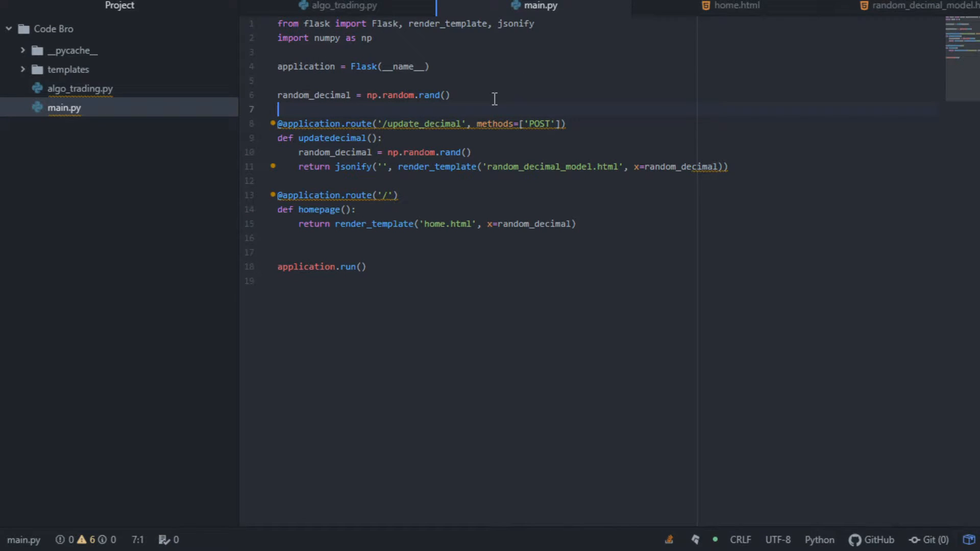
pyautogui.moveTo(754, 400)
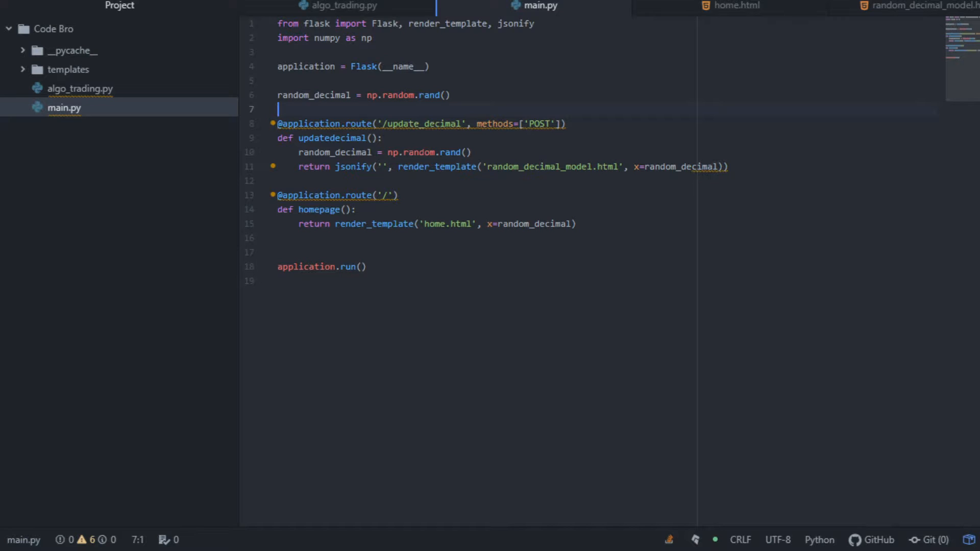
# Step: Below the numpy import, add 'import algo_trading as at' and 'import threading'
pyautogui.press('enter')
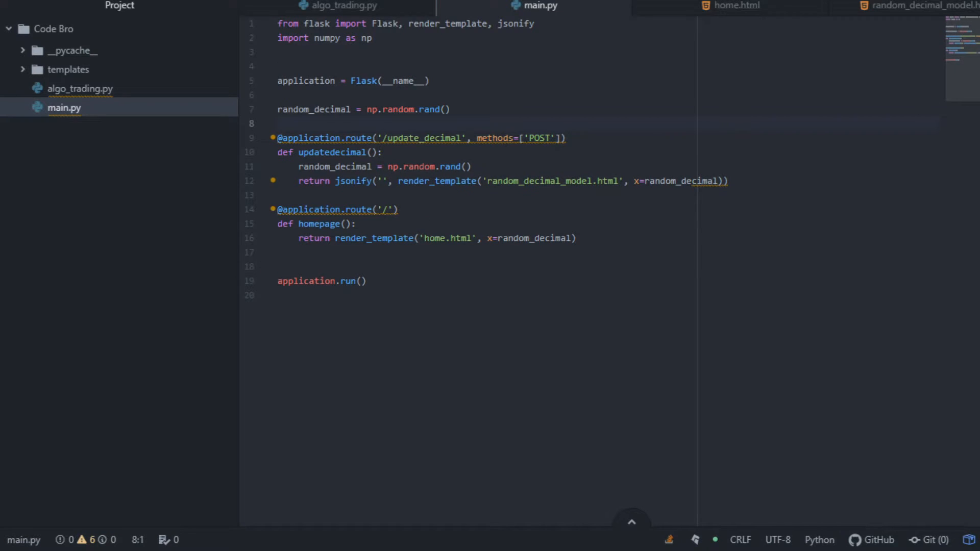
pyautogui.moveTo(685, 122)
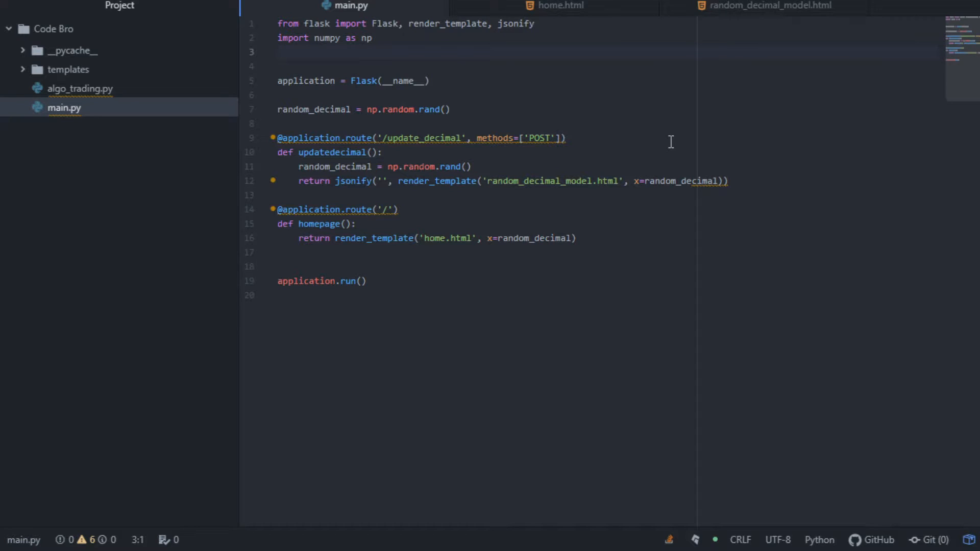
pyautogui.click(281, 52)
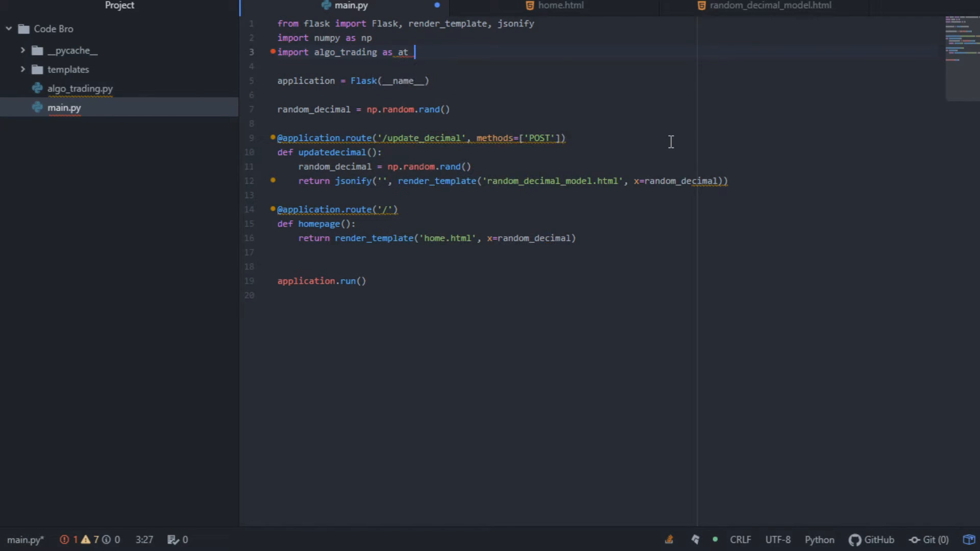
pyautogui.write('import threading')
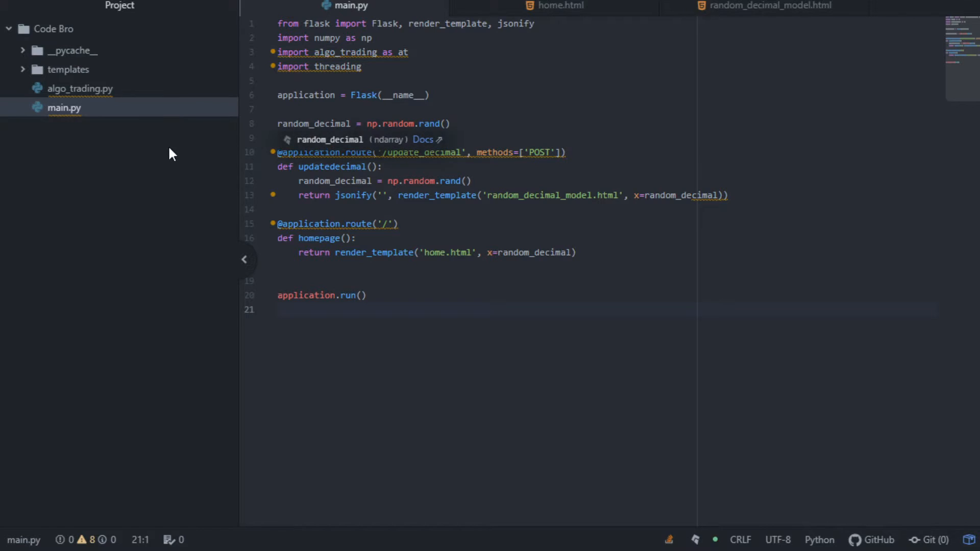
# Step: Review algo_trading.py's threaded startup, then place the cursor before application.run() in main.py
pyautogui.click(80, 89)
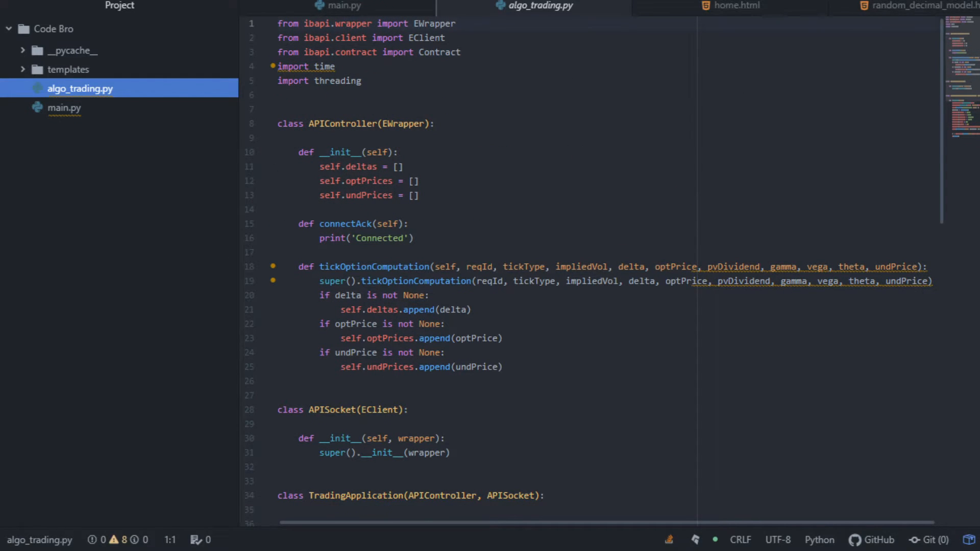
pyautogui.scroll(-3)
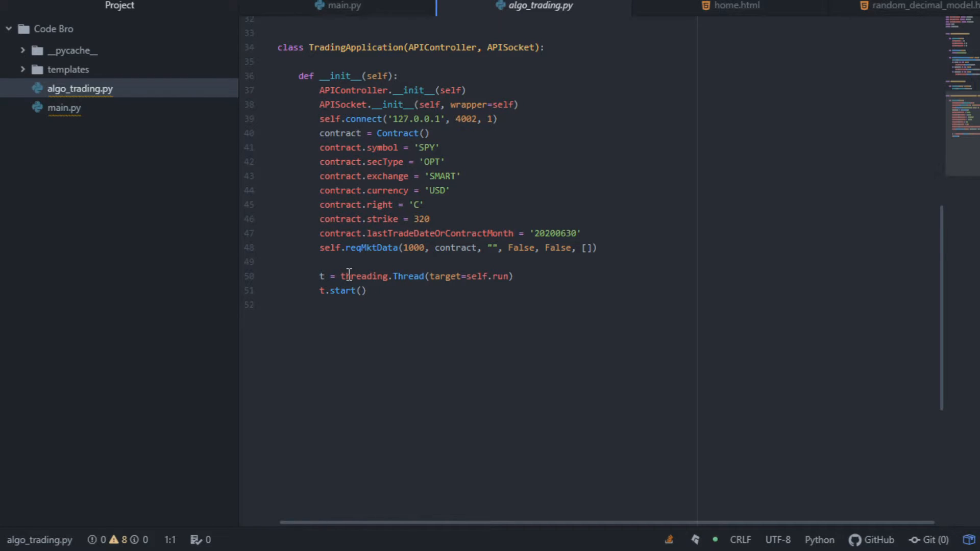
pyautogui.click(394, 76)
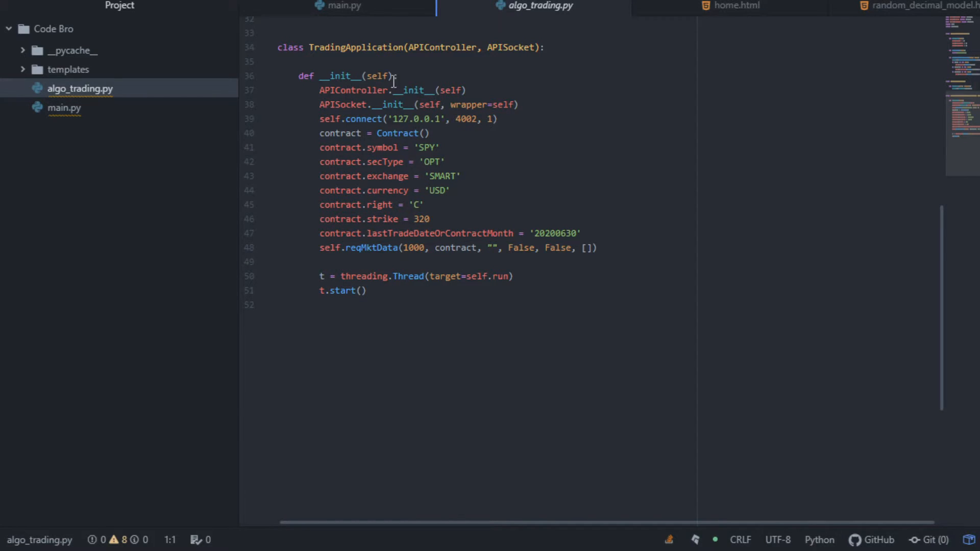
pyautogui.moveTo(604, 51)
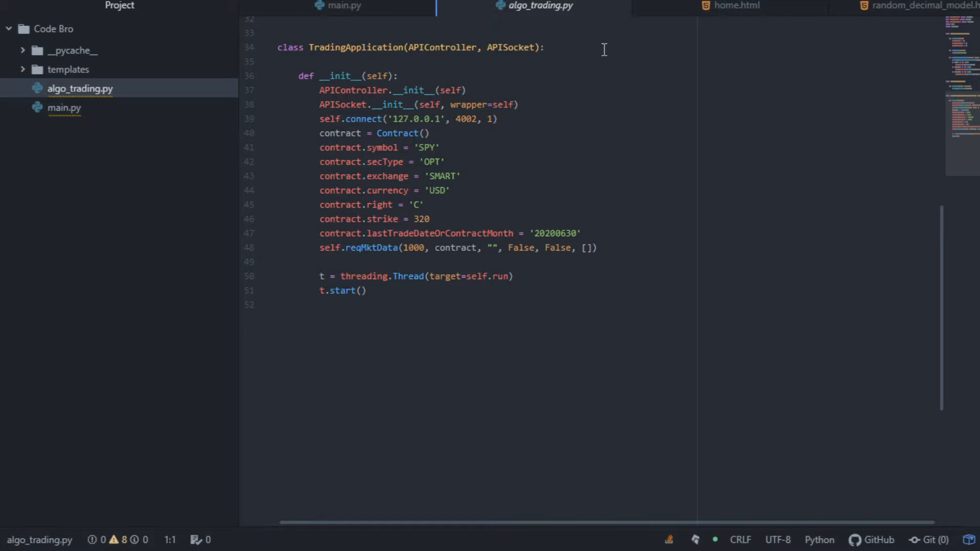
pyautogui.click(350, 6)
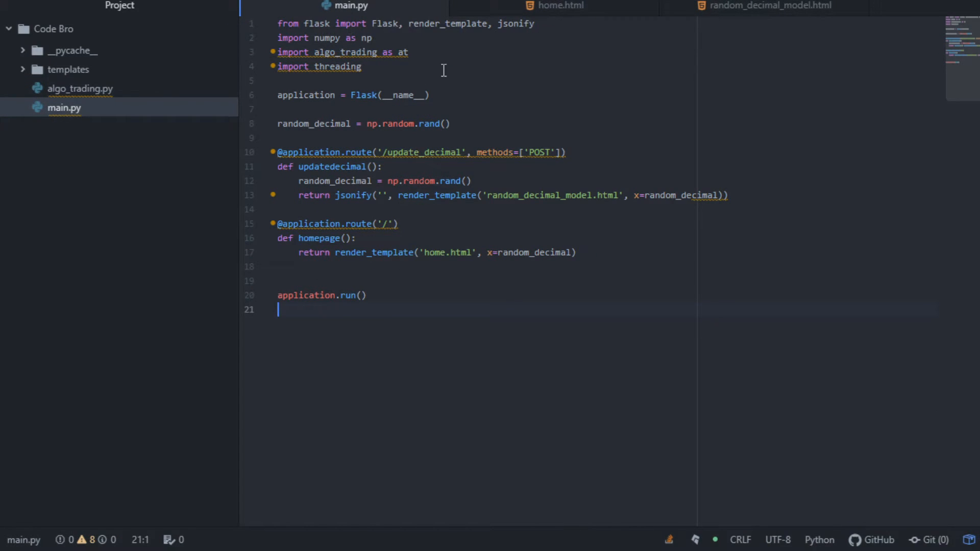
pyautogui.moveTo(432, 303)
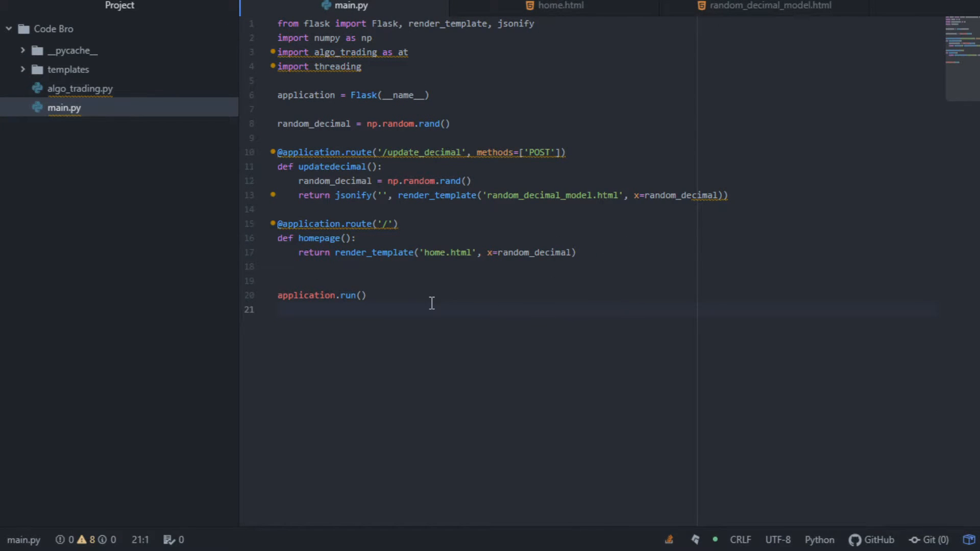
pyautogui.click(278, 295)
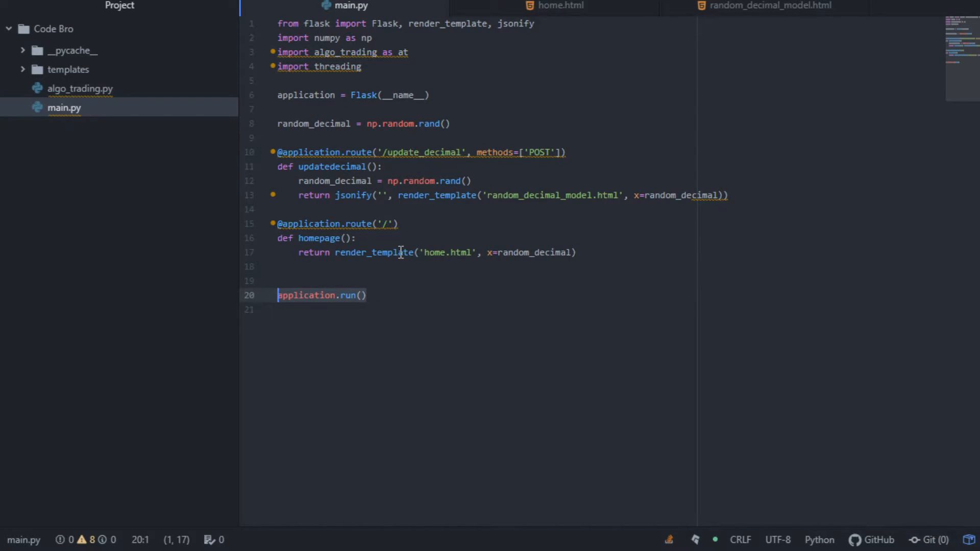
pyautogui.moveTo(522, 320)
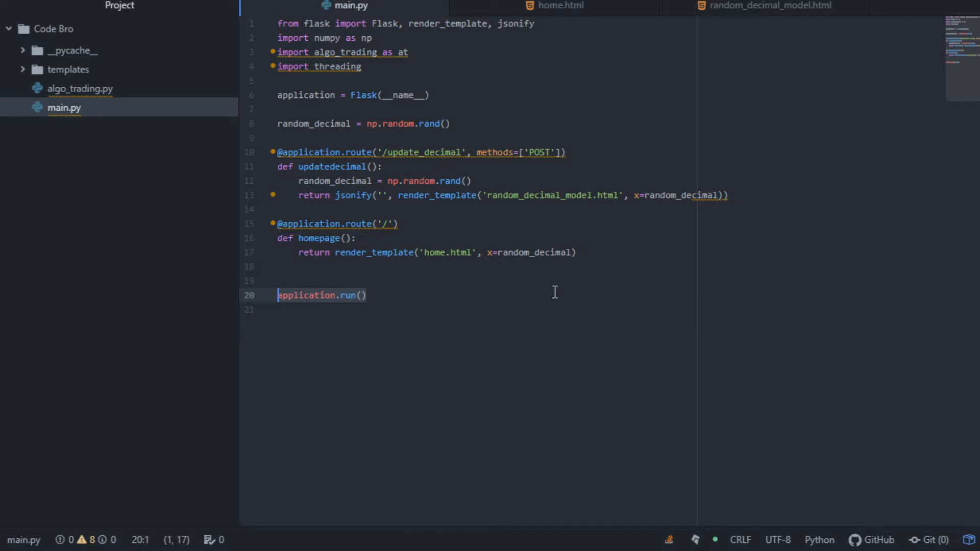
pyautogui.moveTo(435, 331)
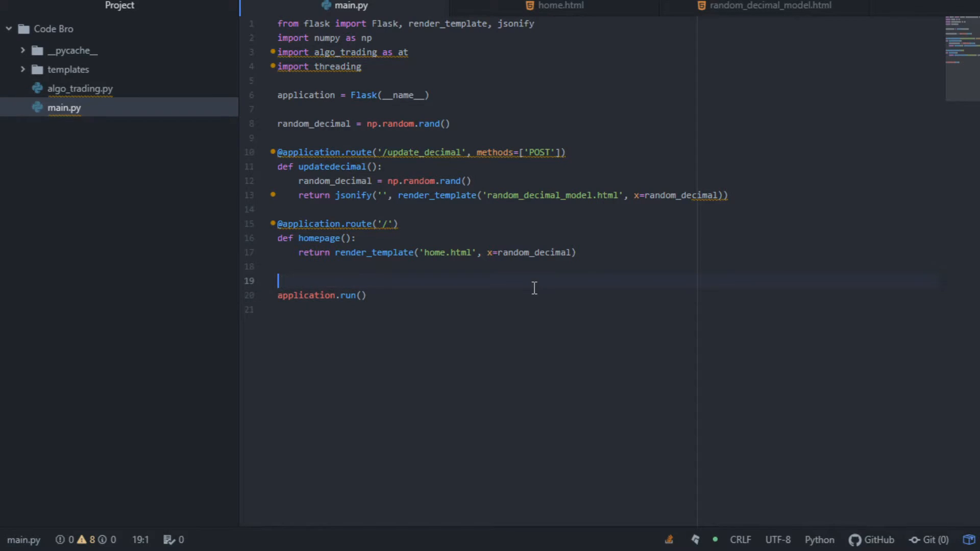
# Step: Replace application.run() with t = threading.Thread(target=application.run) and t.start()
pyautogui.write('t = threading.Thread(target=application.run')
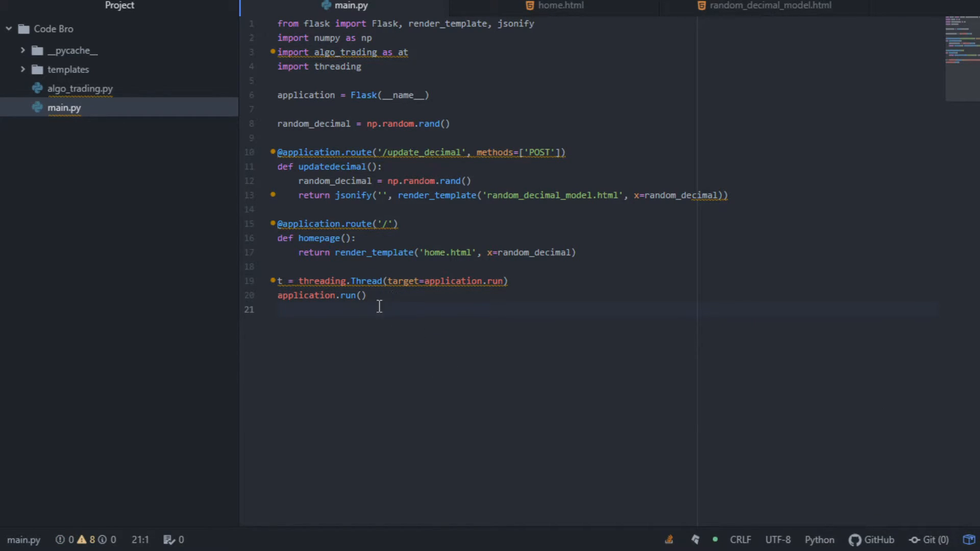
pyautogui.click(367, 295)
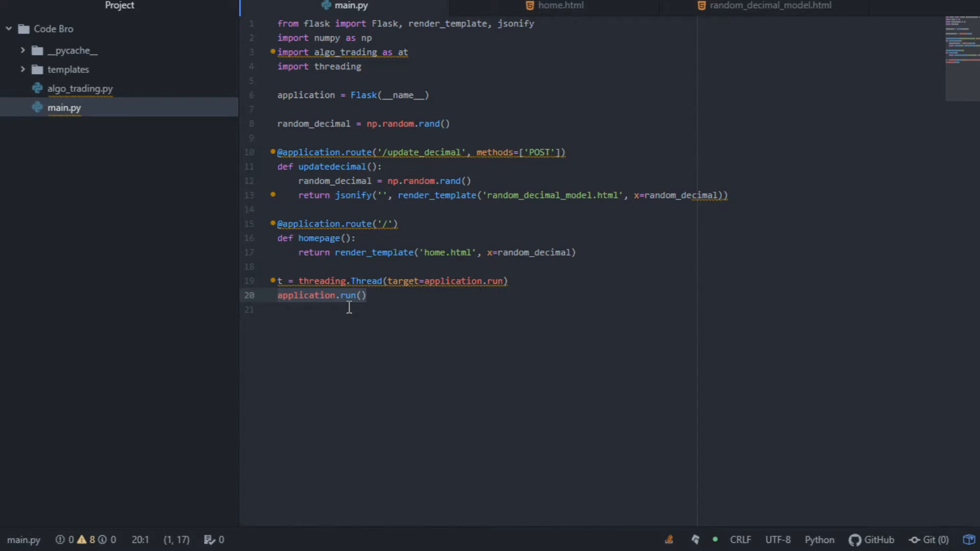
pyautogui.write('t.start(')
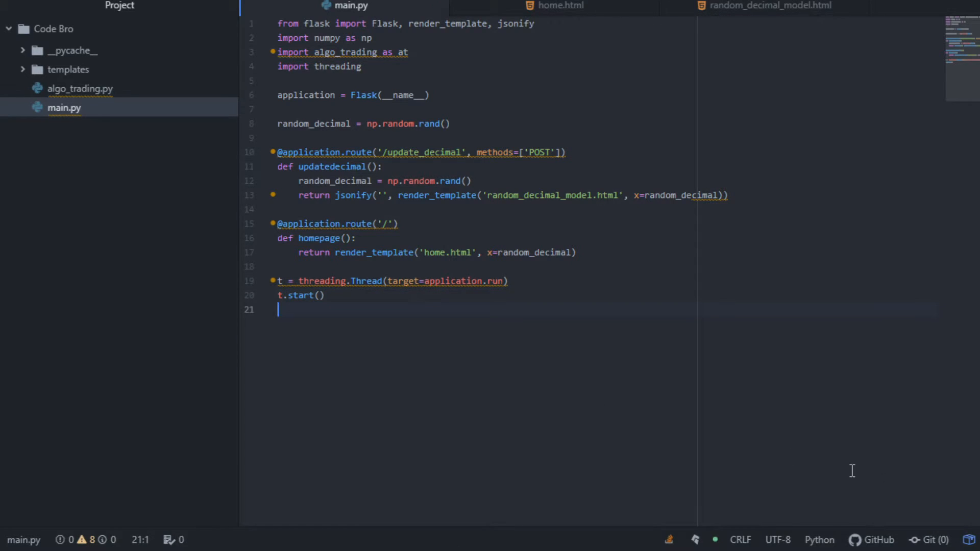
pyautogui.click(420, 95)
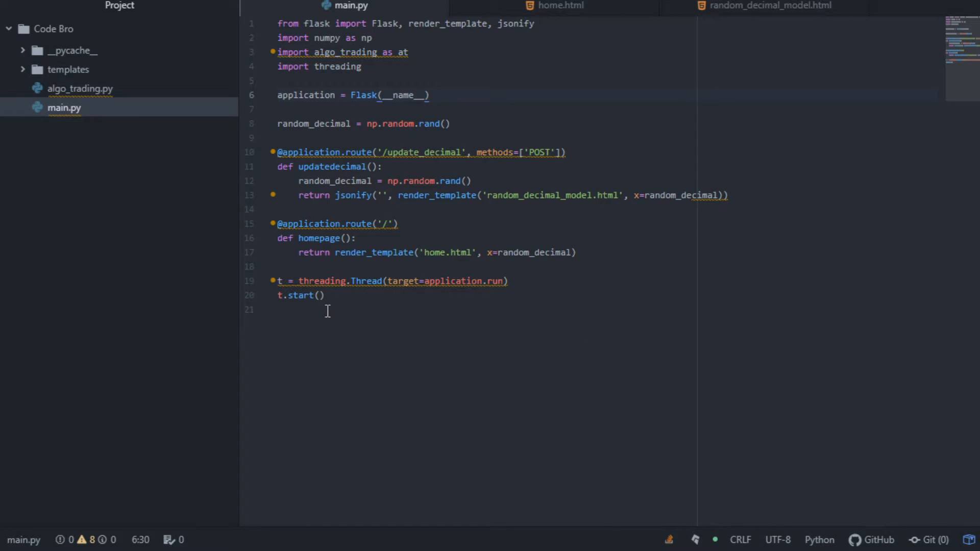
pyautogui.moveTo(375, 215)
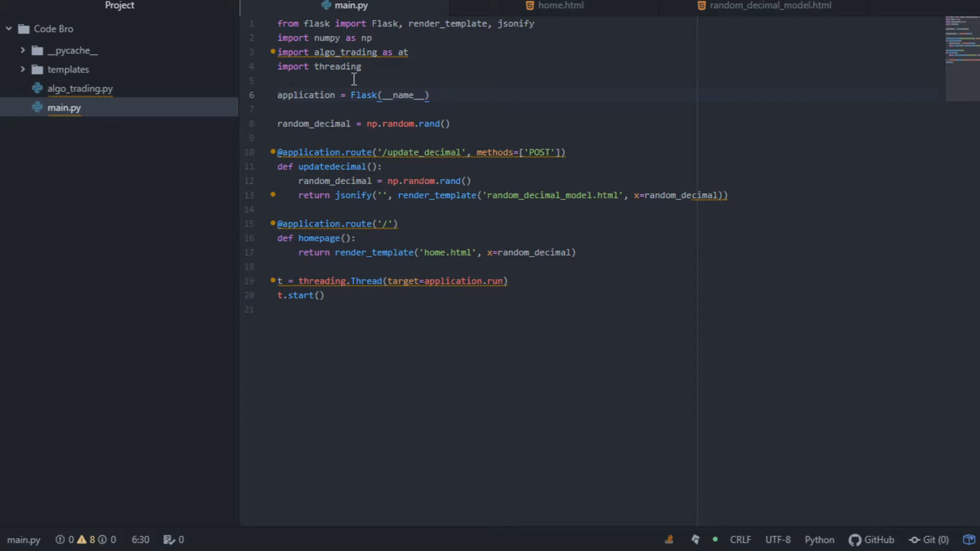
# Step: Add trading_app = at.TradingApplication() on a new line below the Flask application
pyautogui.press('Enter')
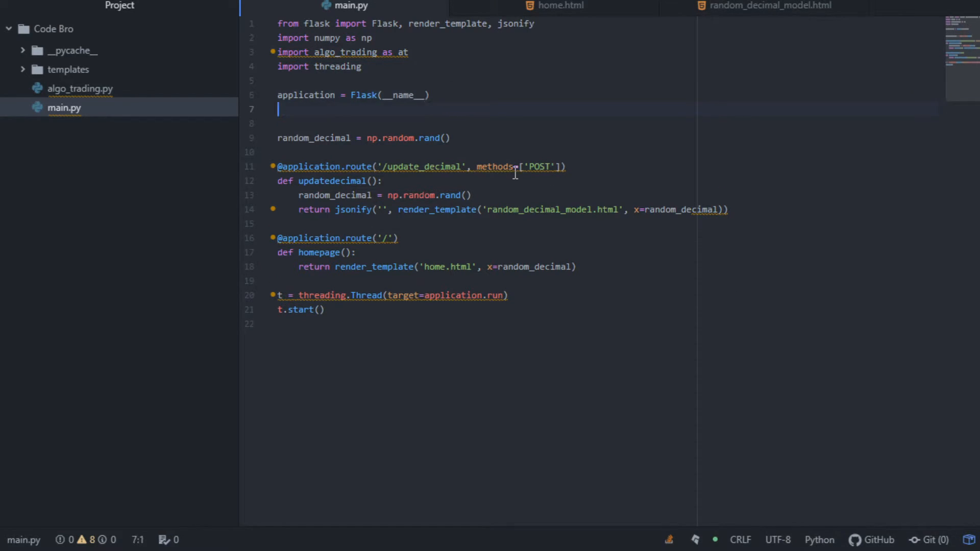
pyautogui.write('trading_app = at.TradingApplication(')
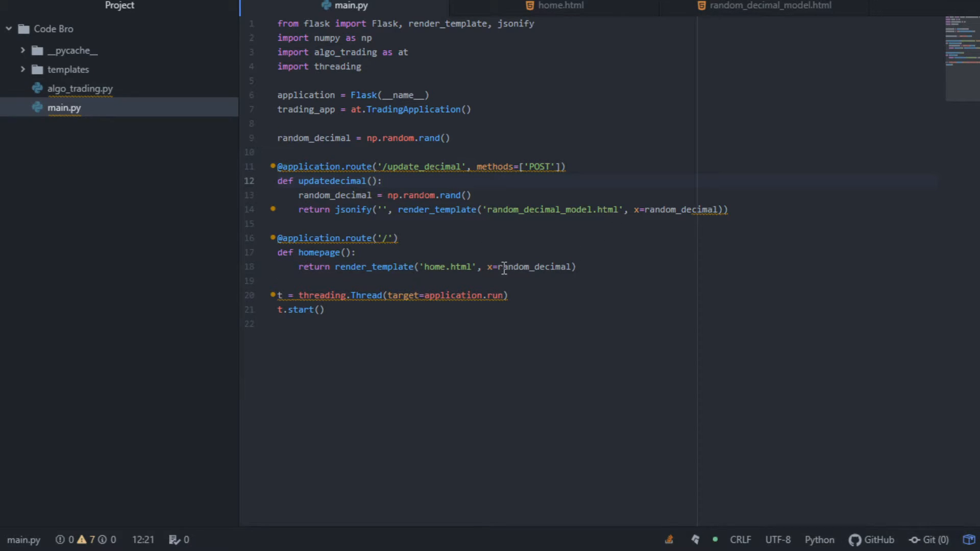
pyautogui.click(382, 181)
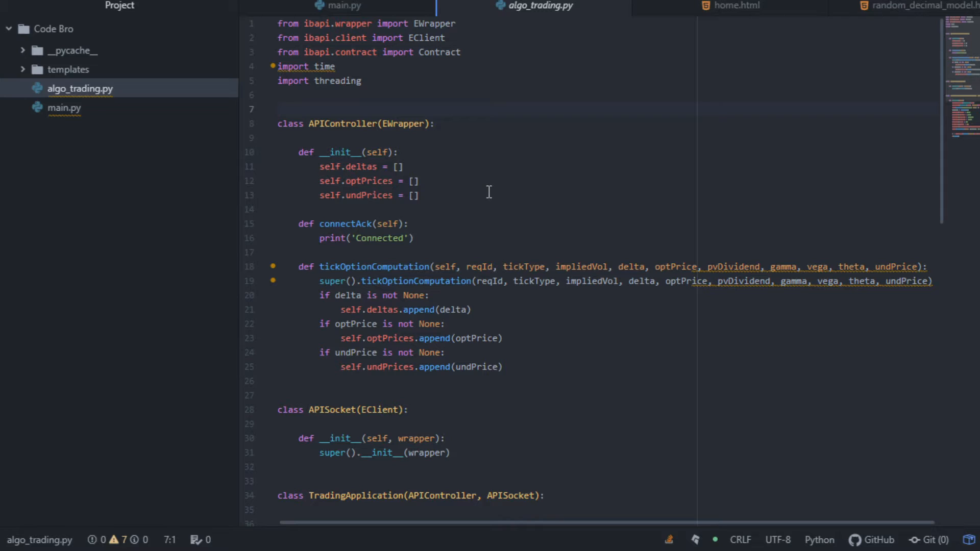
# Step: Scroll through algo_trading.py's classes and select the deltas, option price and underlying price lists
pyautogui.scroll(-3)
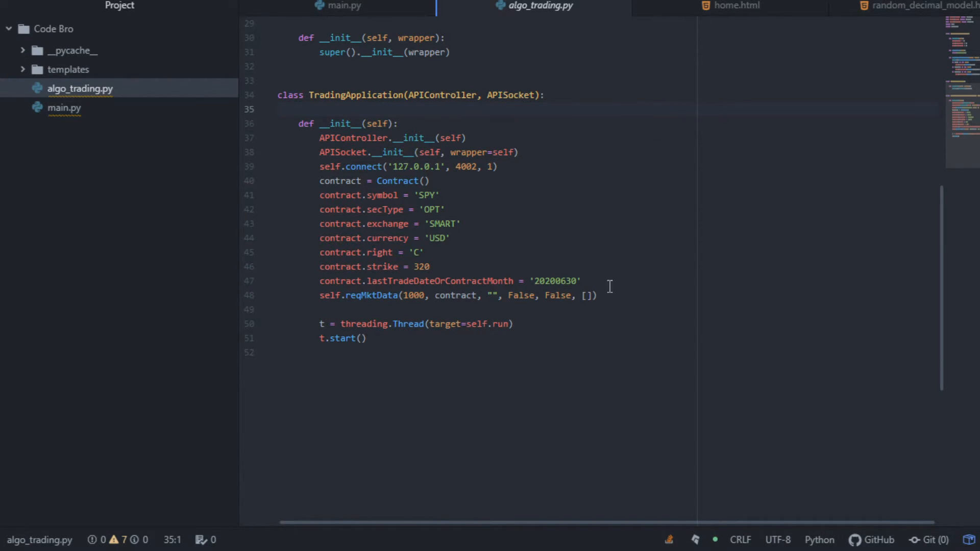
pyautogui.scroll(3)
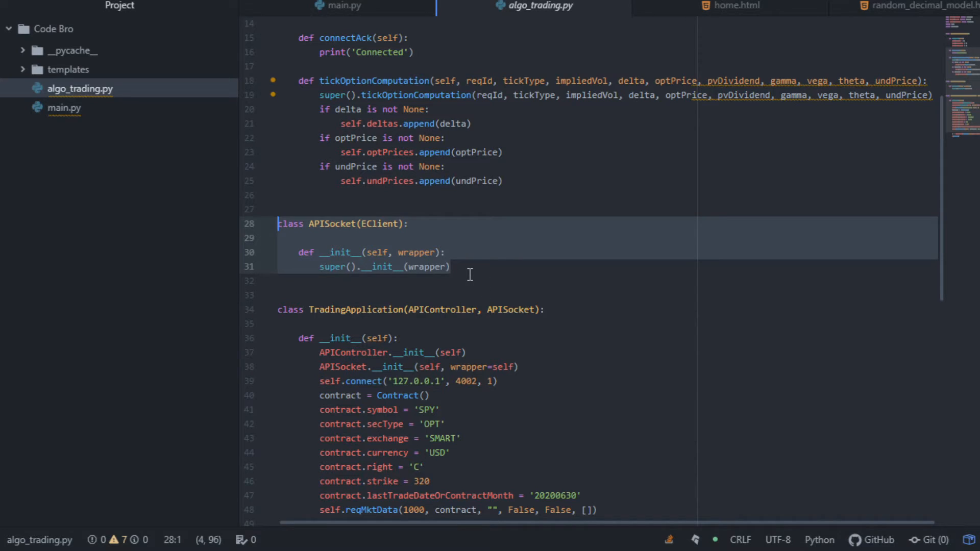
pyautogui.scroll(3)
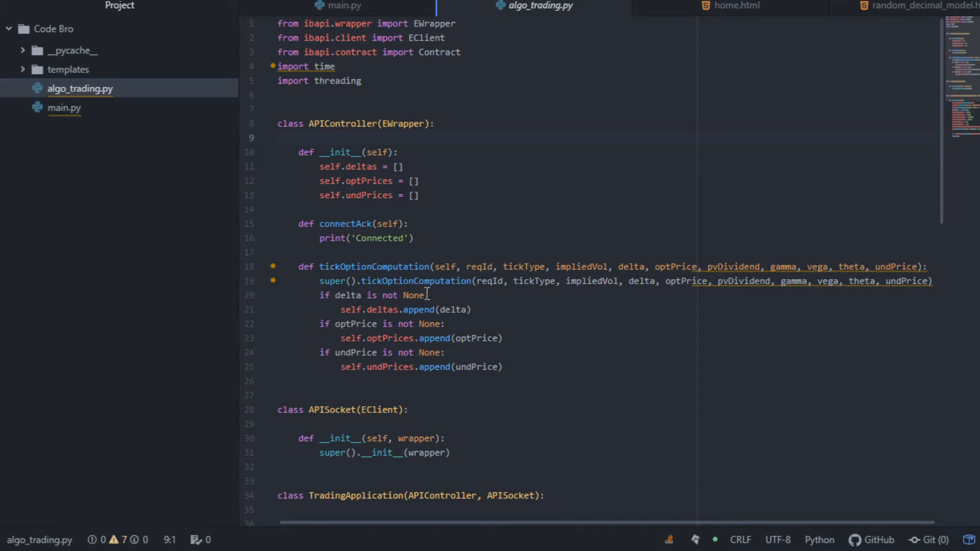
pyautogui.click(279, 137)
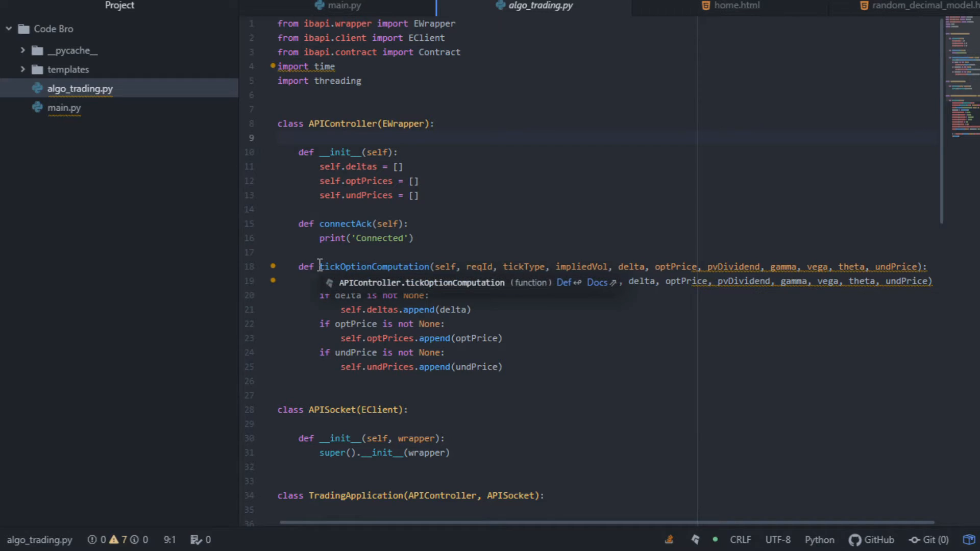
pyautogui.click(278, 137)
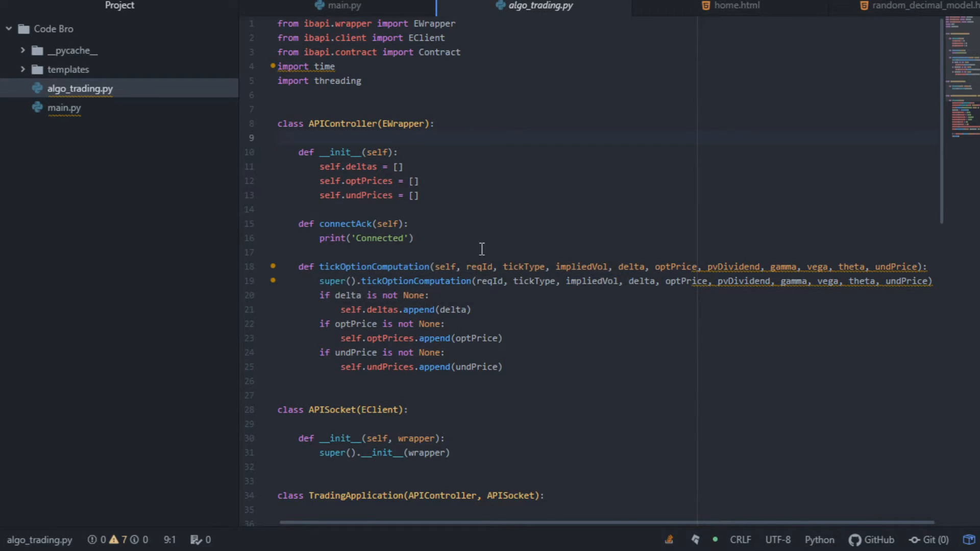
pyautogui.click(279, 138)
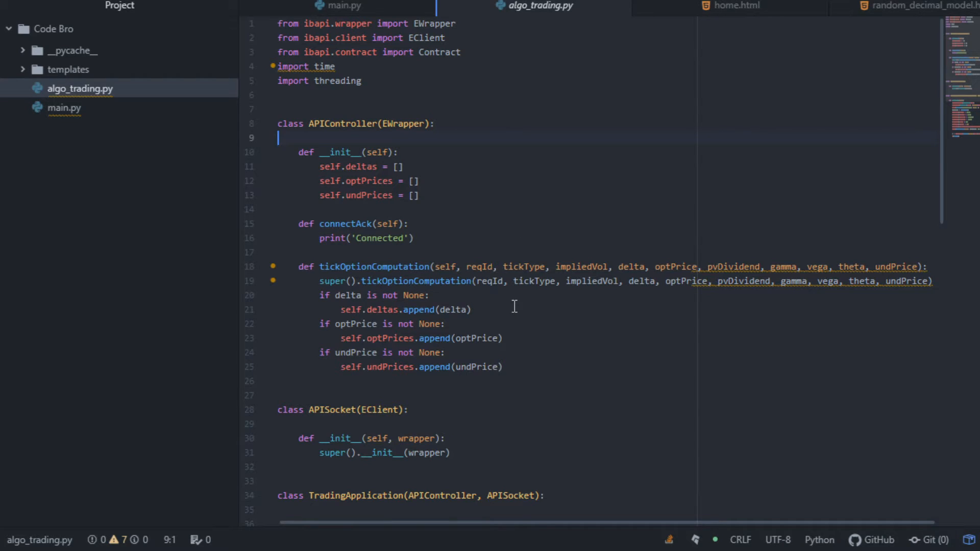
pyautogui.scroll(-3)
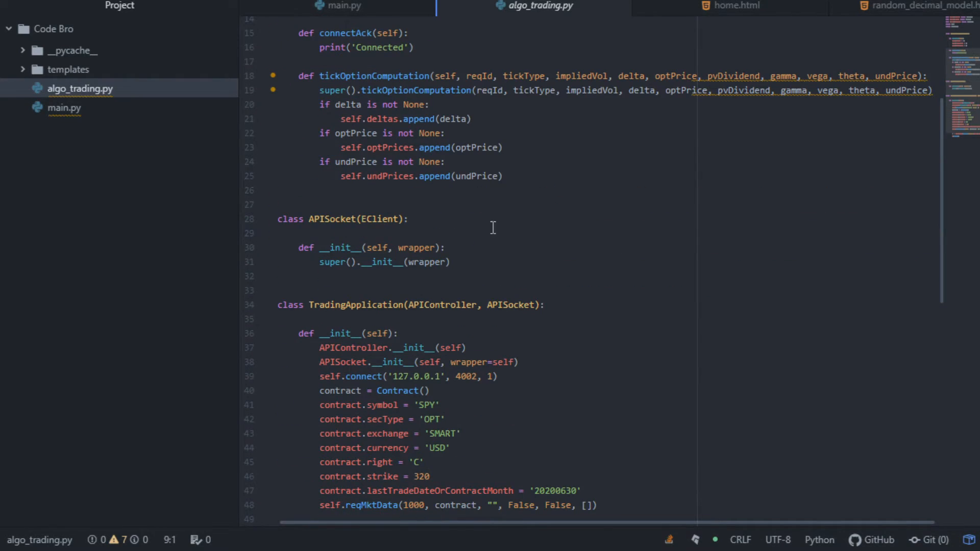
pyautogui.scroll(3)
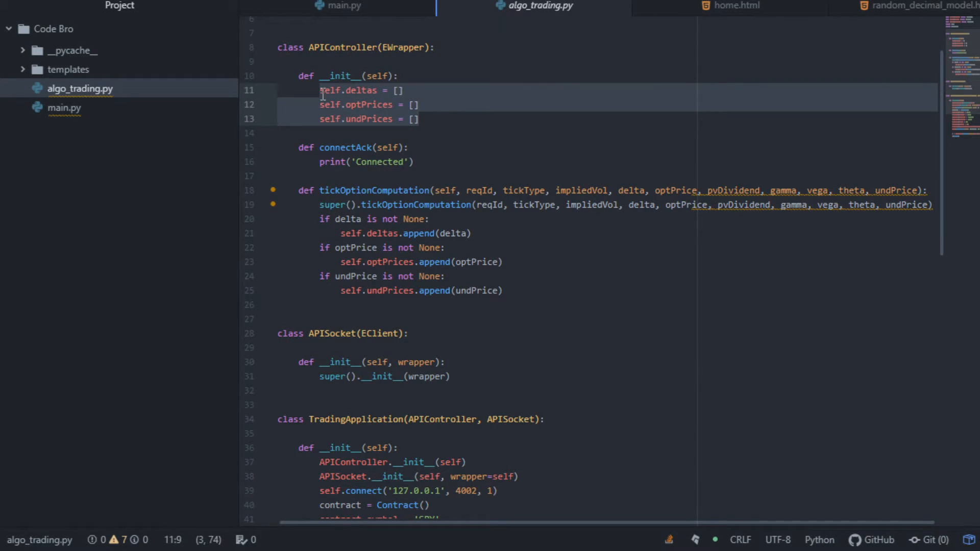
# Step: Move to the end of the self.deltas line, then return to main.py
pyautogui.click(418, 119)
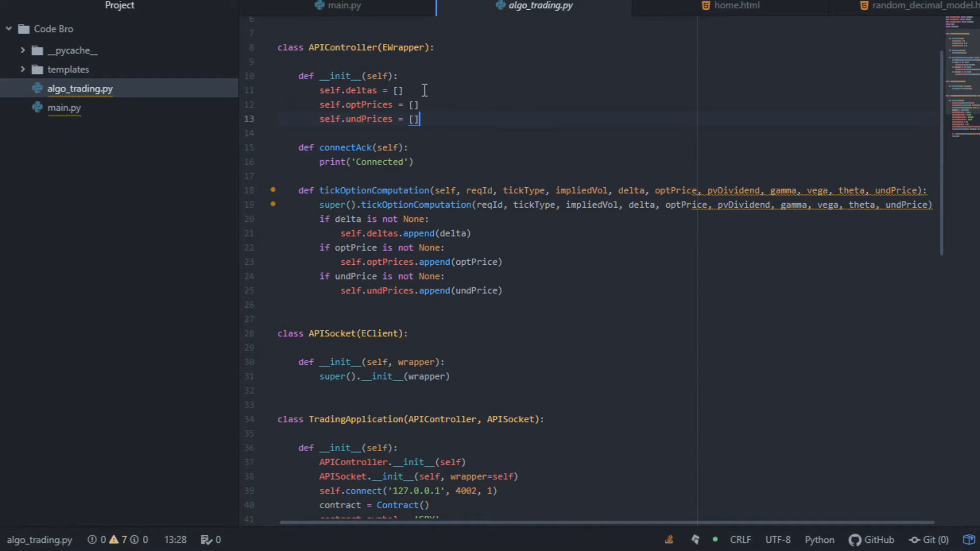
pyautogui.click(401, 90)
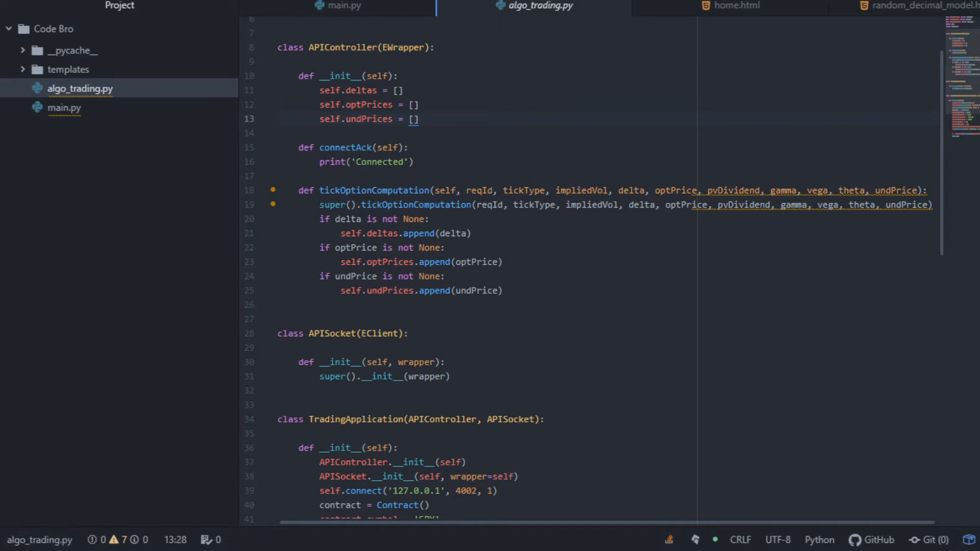
pyautogui.click(418, 119)
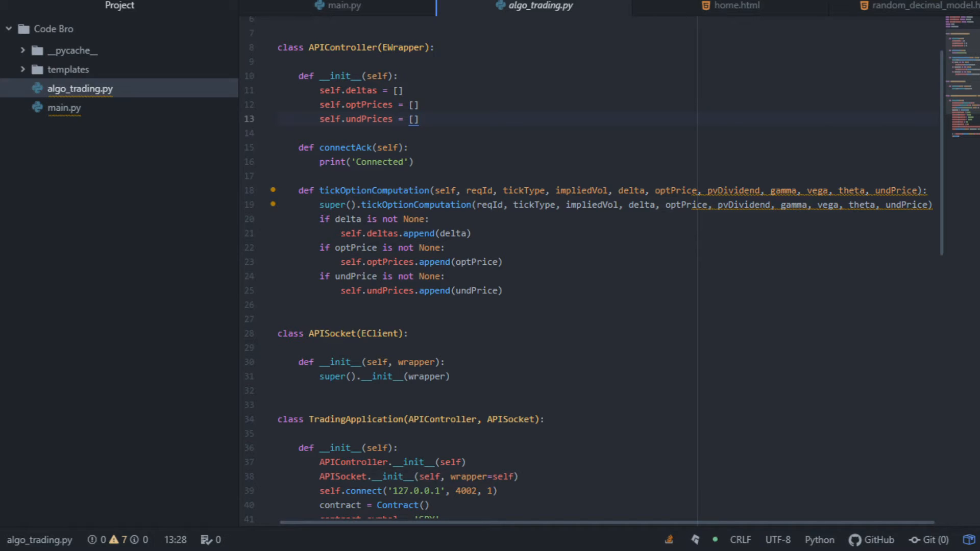
pyautogui.scroll(3)
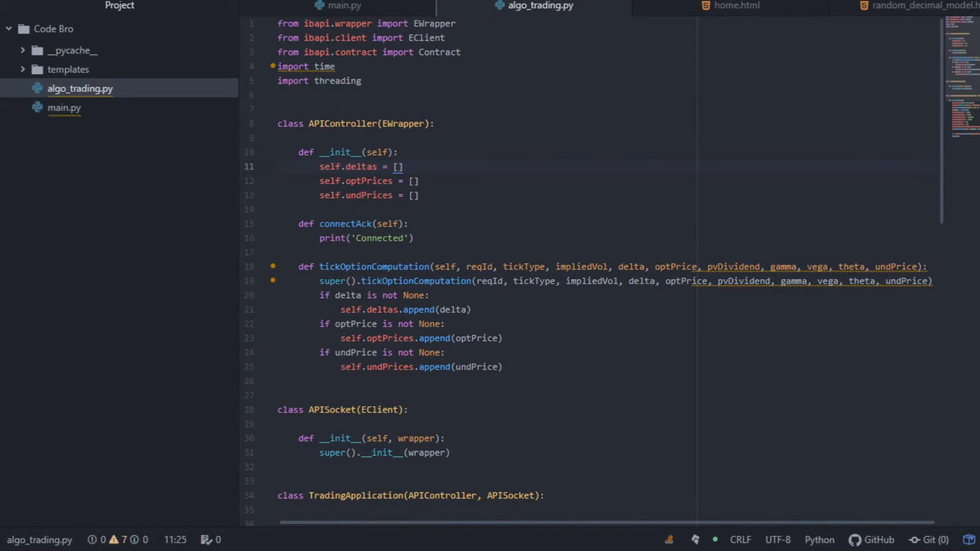
pyautogui.moveTo(769, 226)
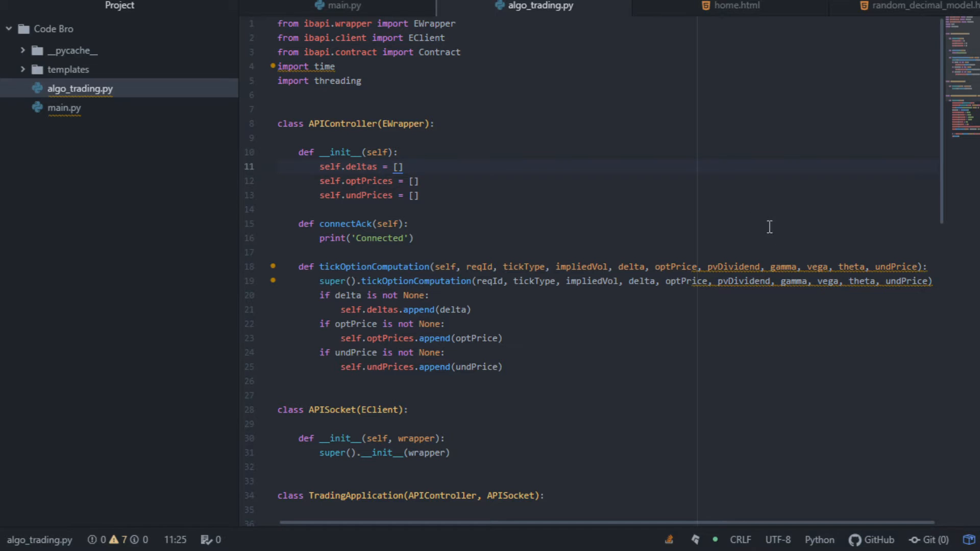
pyautogui.click(346, 5)
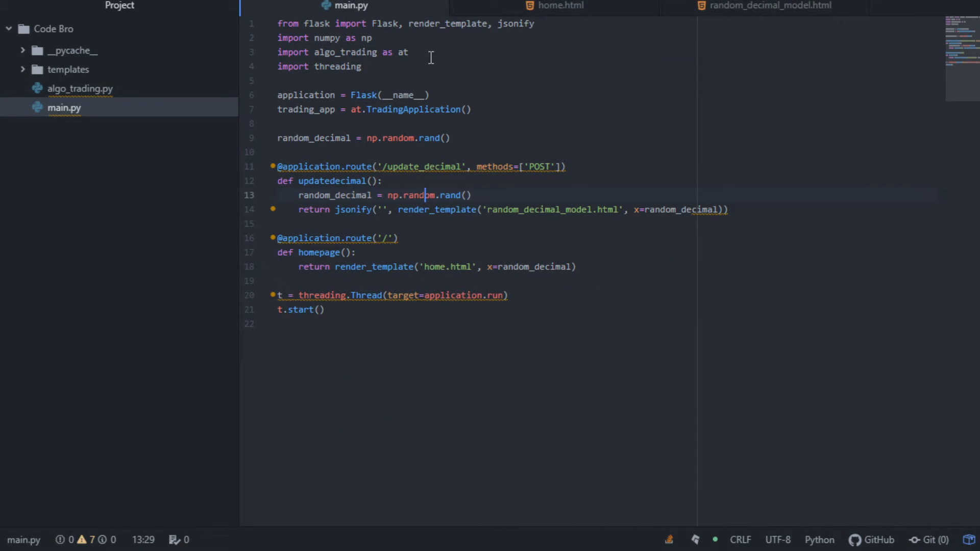
pyautogui.moveTo(540, 136)
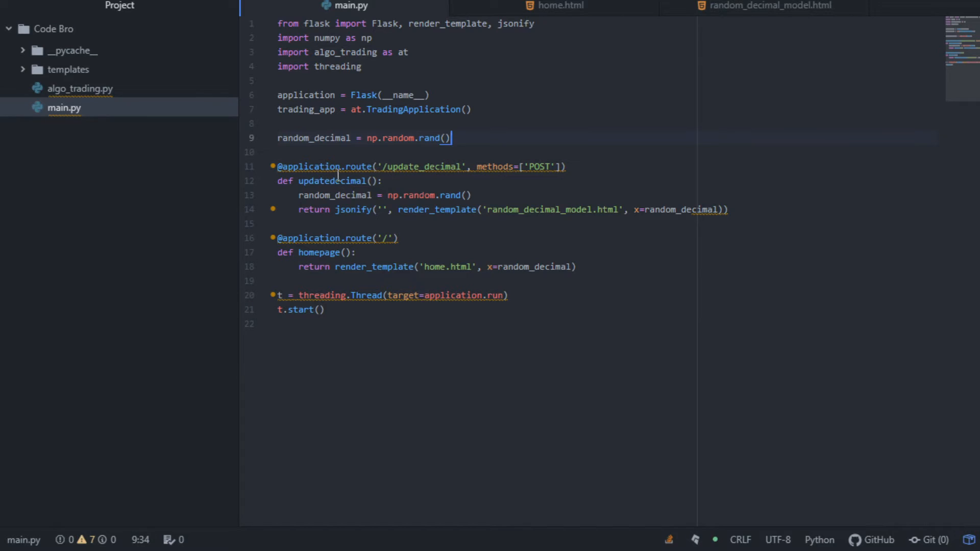
pyautogui.click(474, 195)
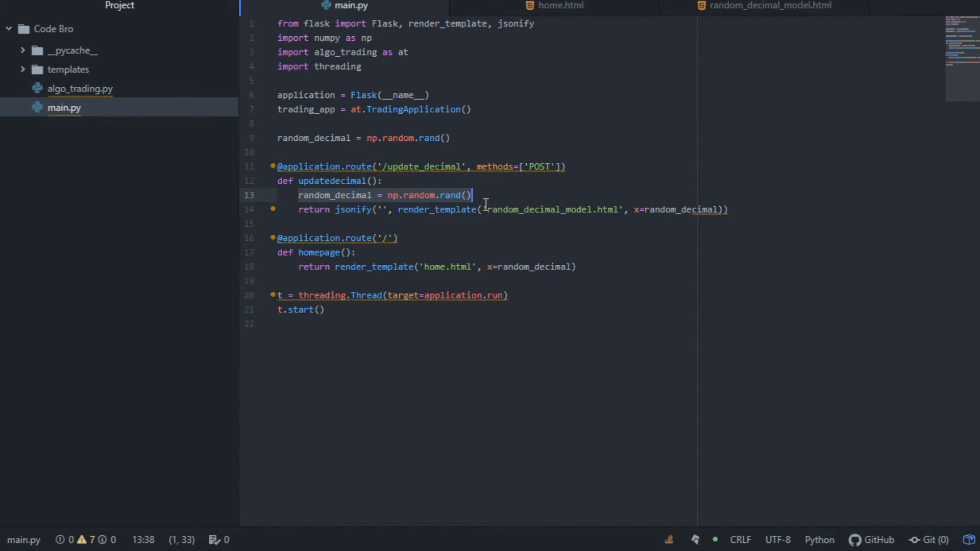
pyautogui.moveTo(612, 209)
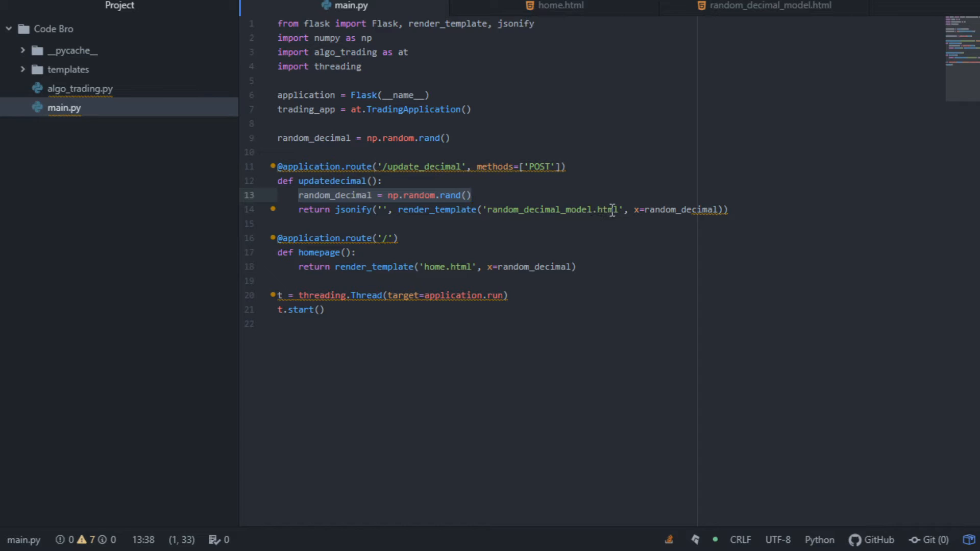
pyautogui.click(473, 195)
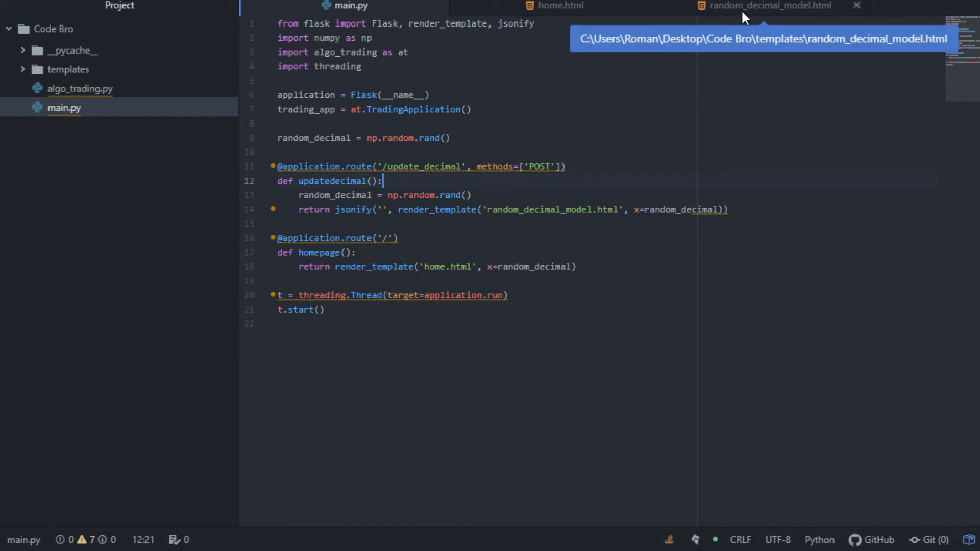
pyautogui.click(770, 5)
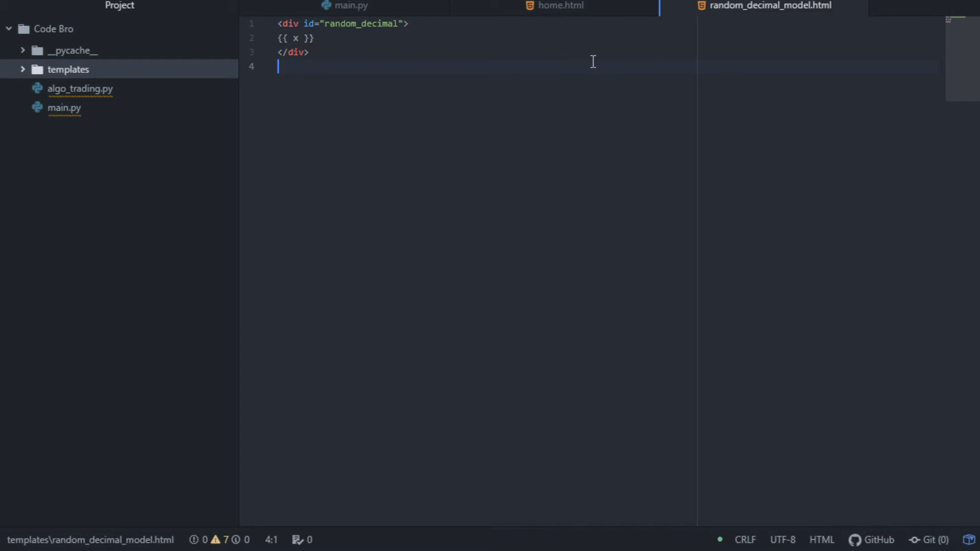
pyautogui.moveTo(430, 63)
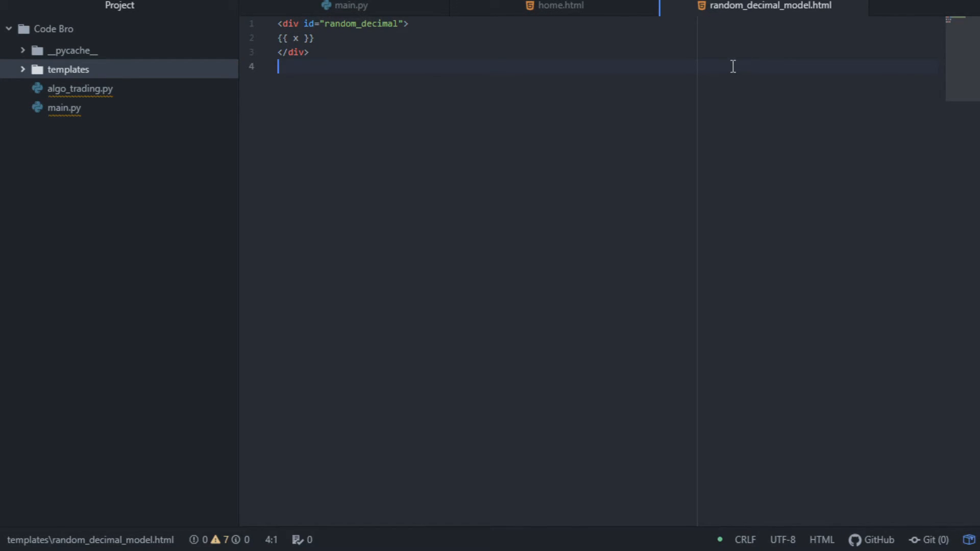
pyautogui.moveTo(594, 142)
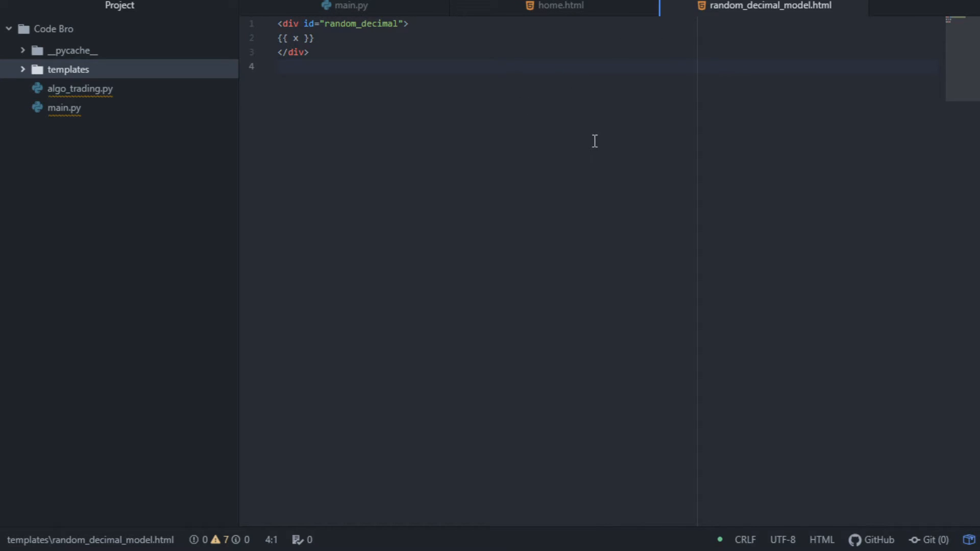
pyautogui.click(558, 6)
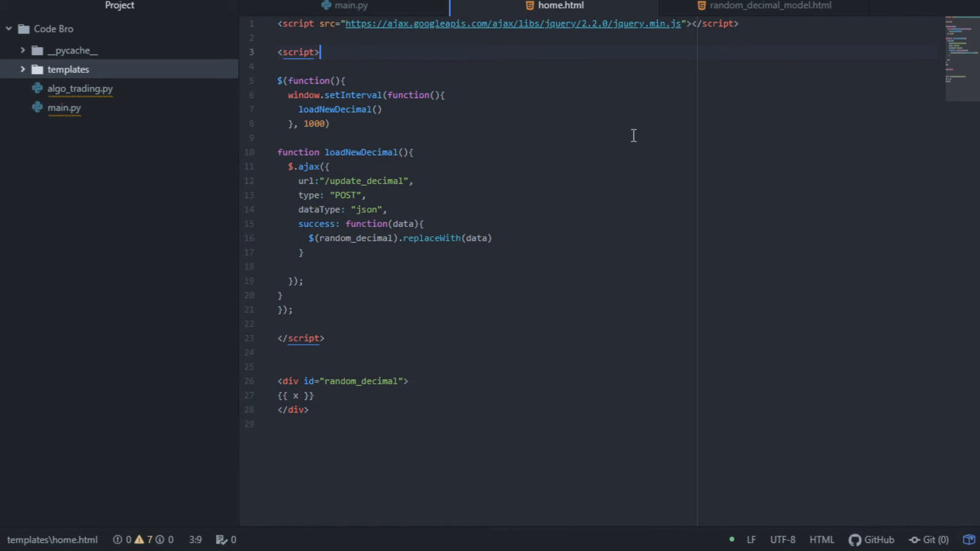
pyautogui.moveTo(753, 26)
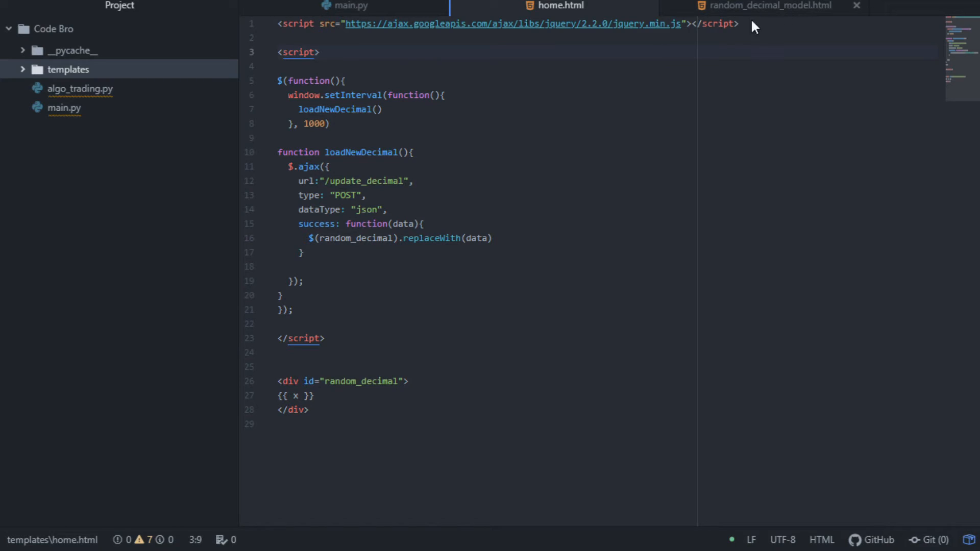
pyautogui.click(272, 381)
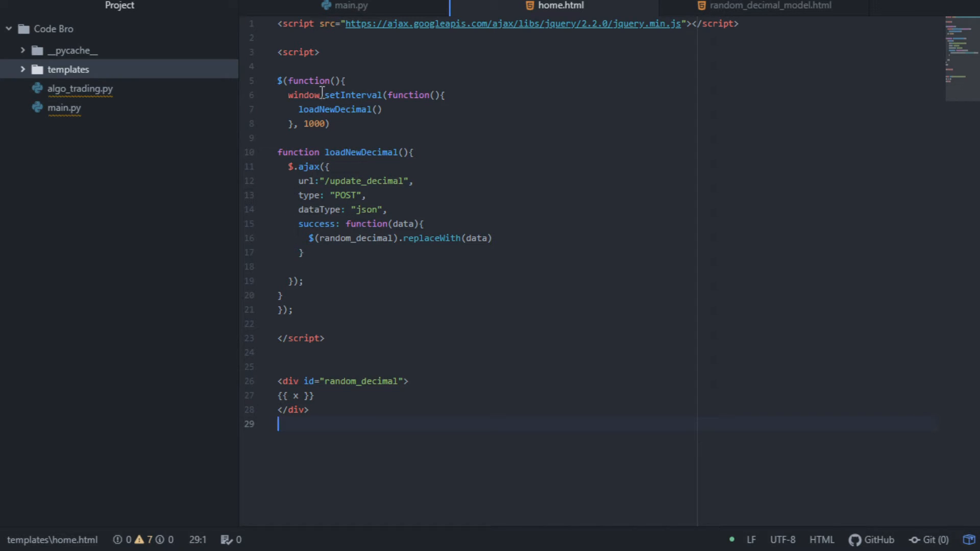
pyautogui.moveTo(388, 10)
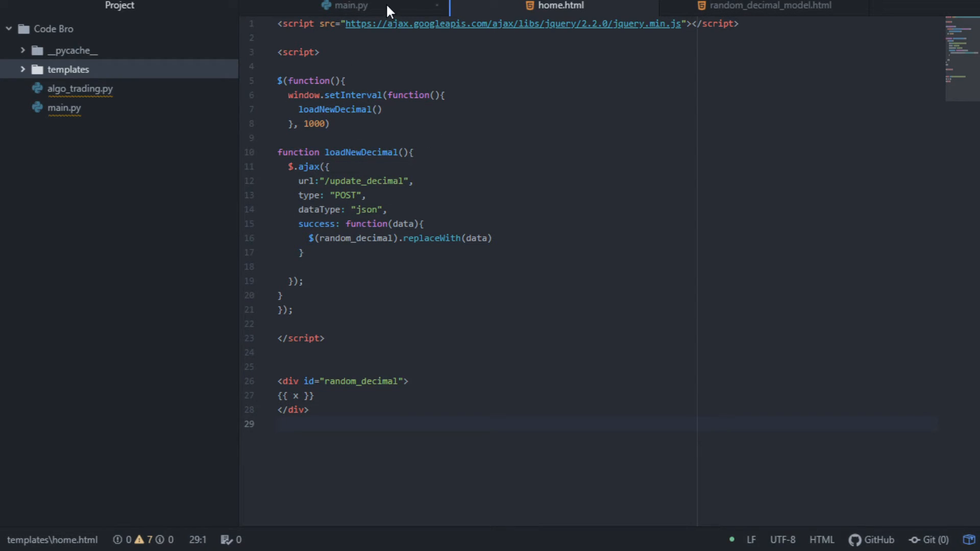
pyautogui.moveTo(359, 6)
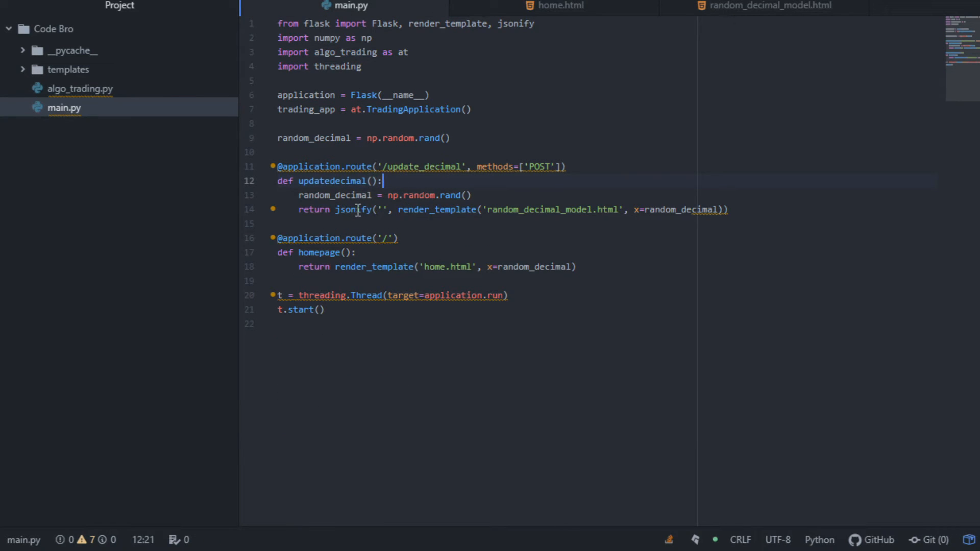
pyautogui.click(298, 195)
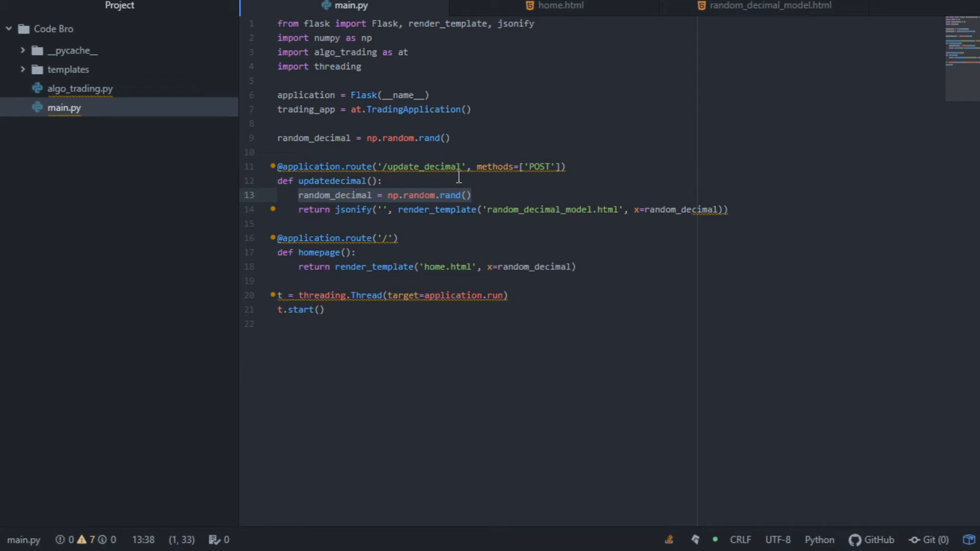
pyautogui.click(473, 195)
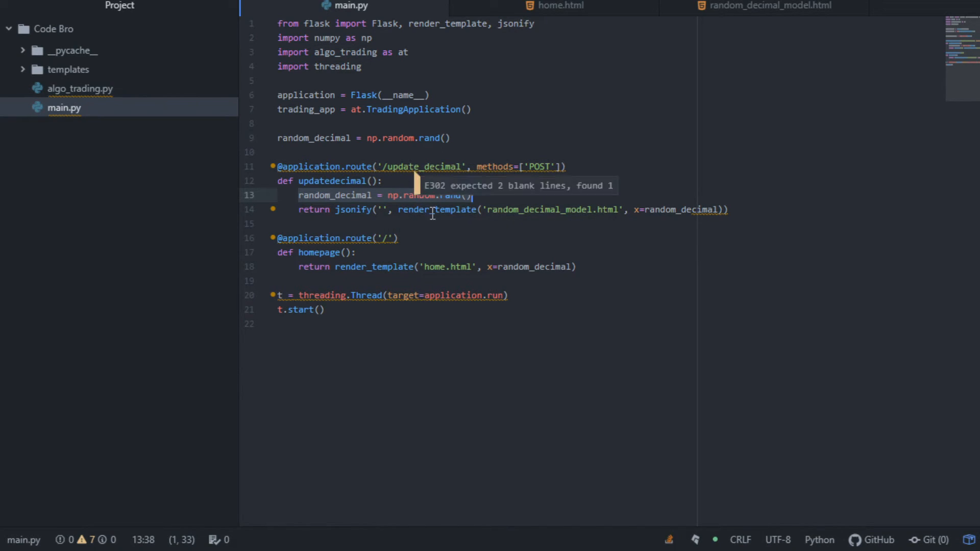
pyautogui.moveTo(425, 158)
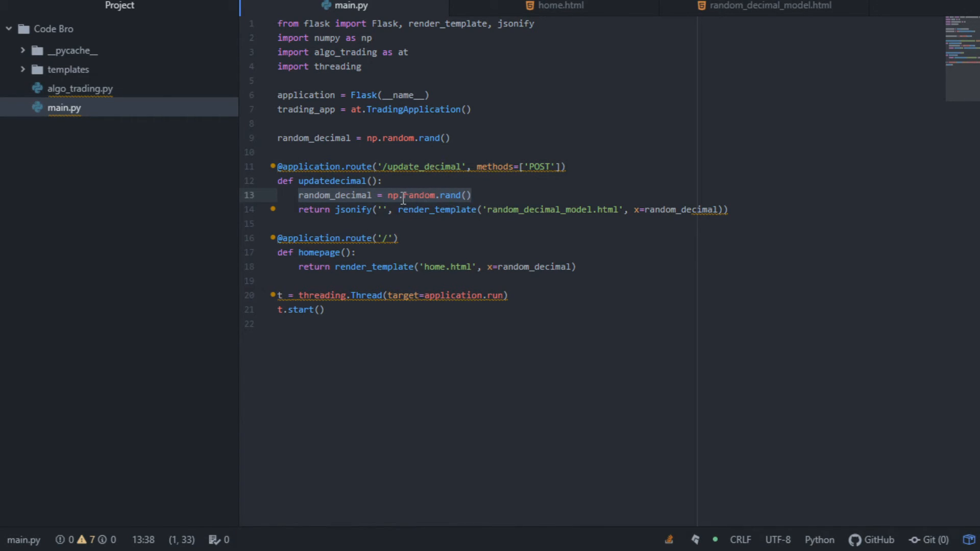
pyautogui.click(389, 195)
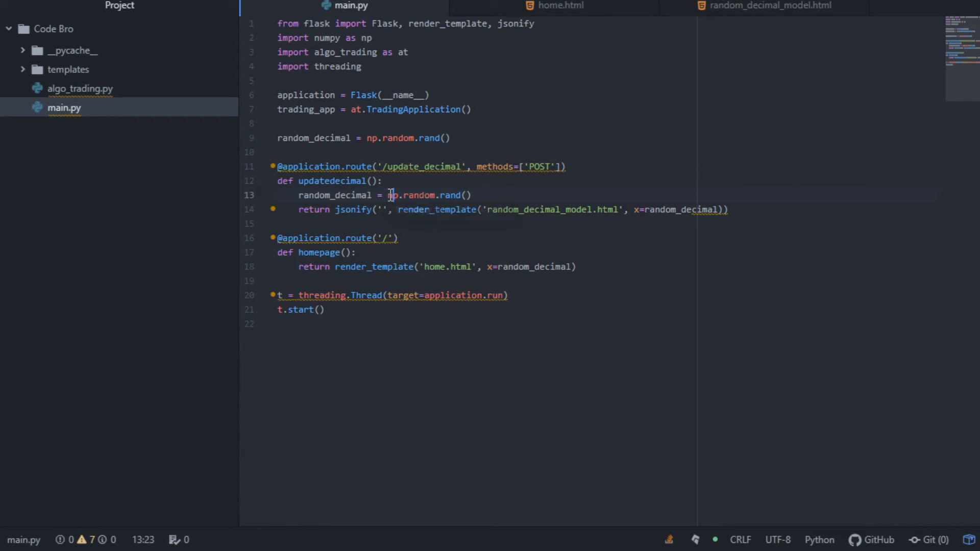
pyautogui.click(497, 209)
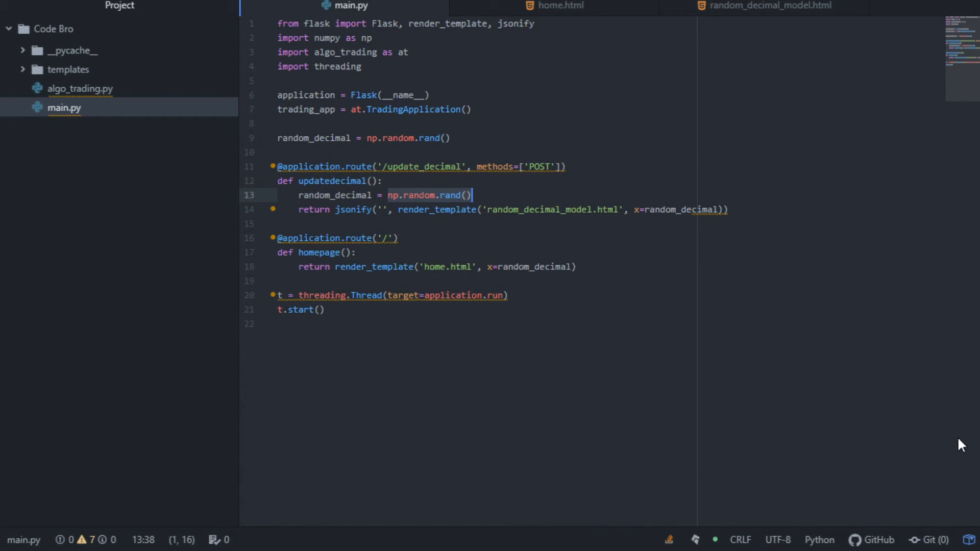
# Step: Replace np.random.rand() with trading_app.deltas, picking deltas from autocomplete
pyautogui.write('trading_app.')
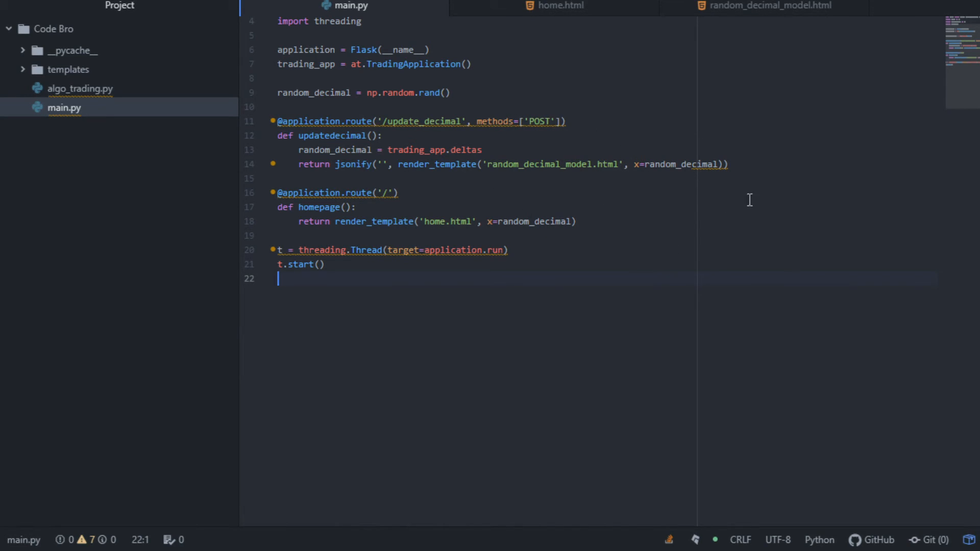
pyautogui.click(636, 164)
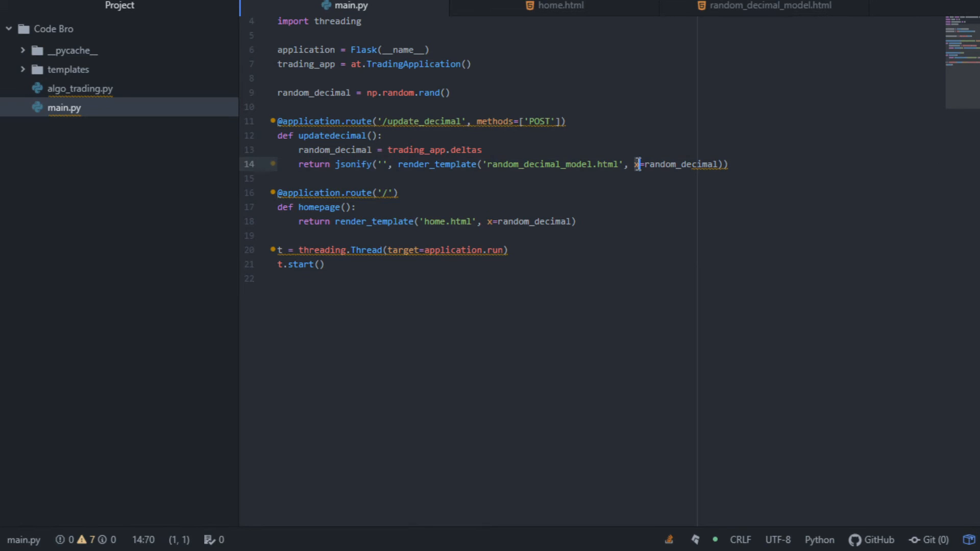
pyautogui.moveTo(738, 6)
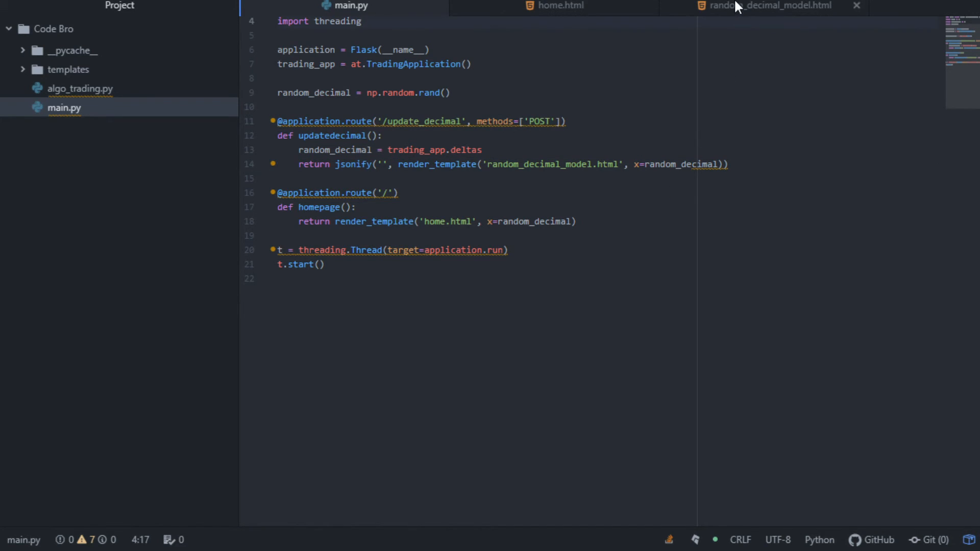
pyautogui.click(558, 5)
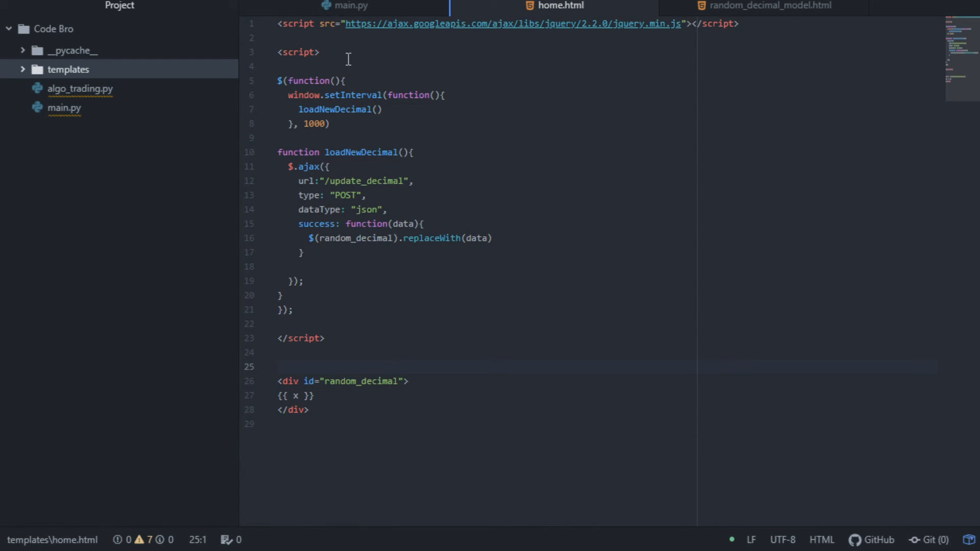
pyautogui.click(350, 6)
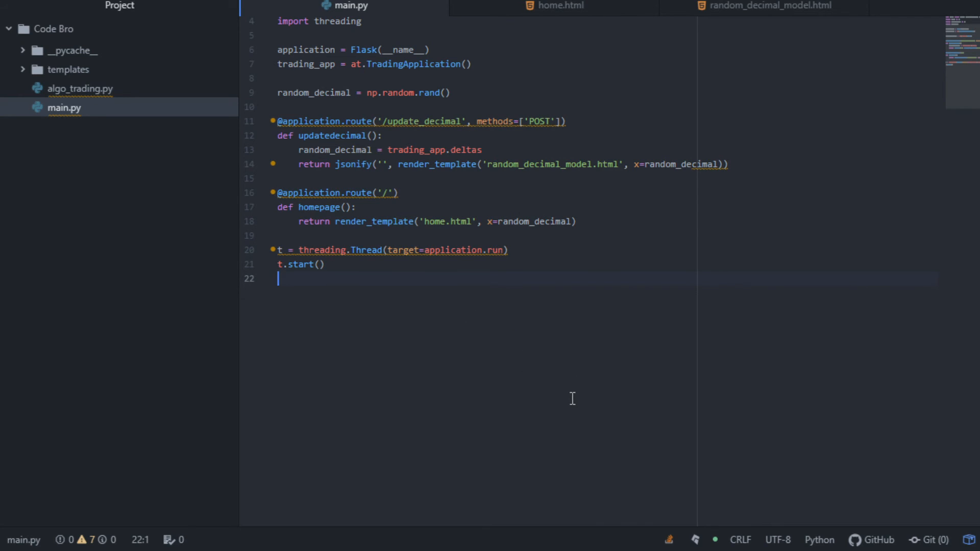
pyautogui.moveTo(706, 398)
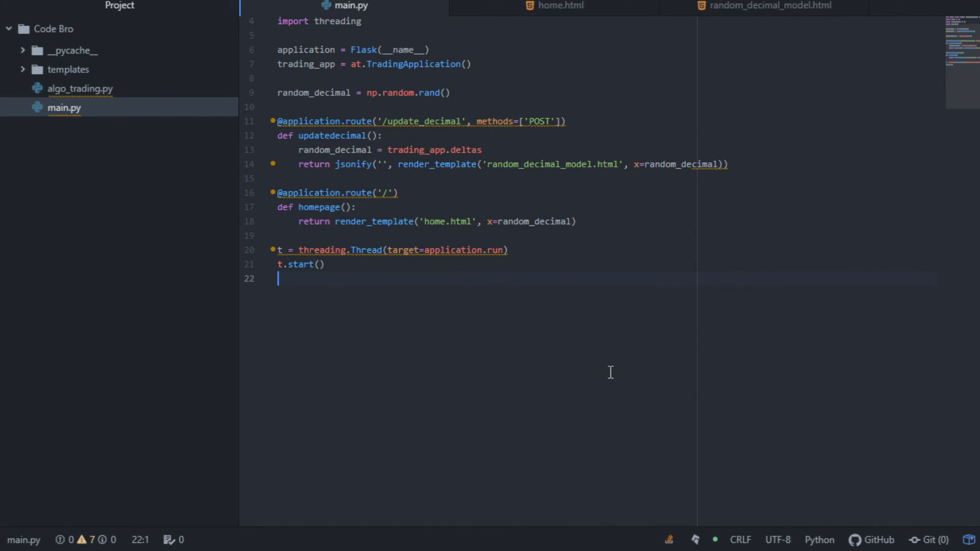
pyautogui.moveTo(536, 370)
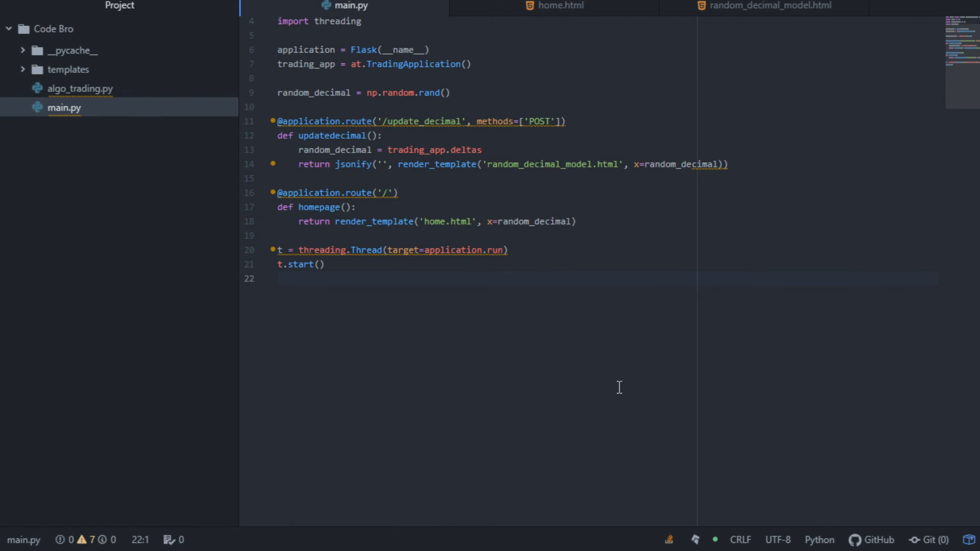
pyautogui.click(278, 279)
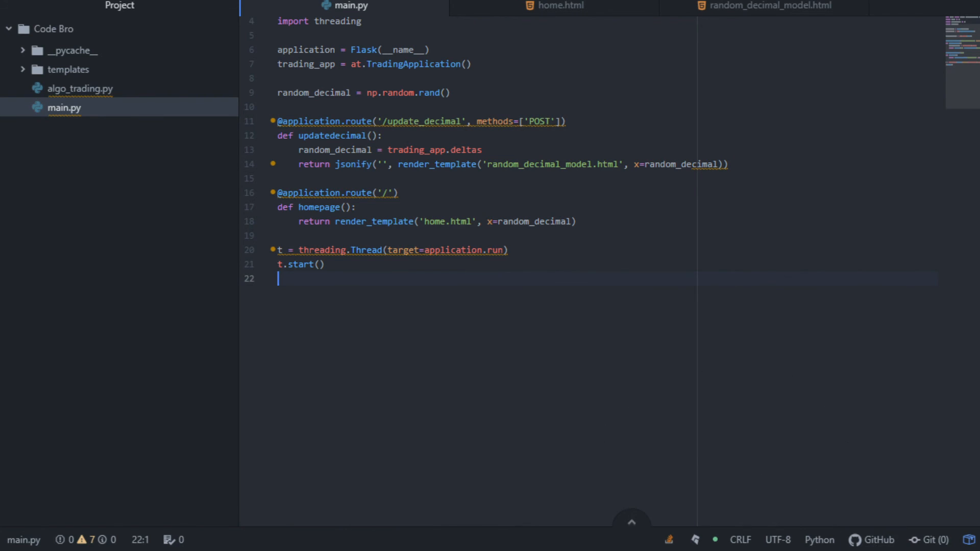
pyautogui.moveTo(659, 313)
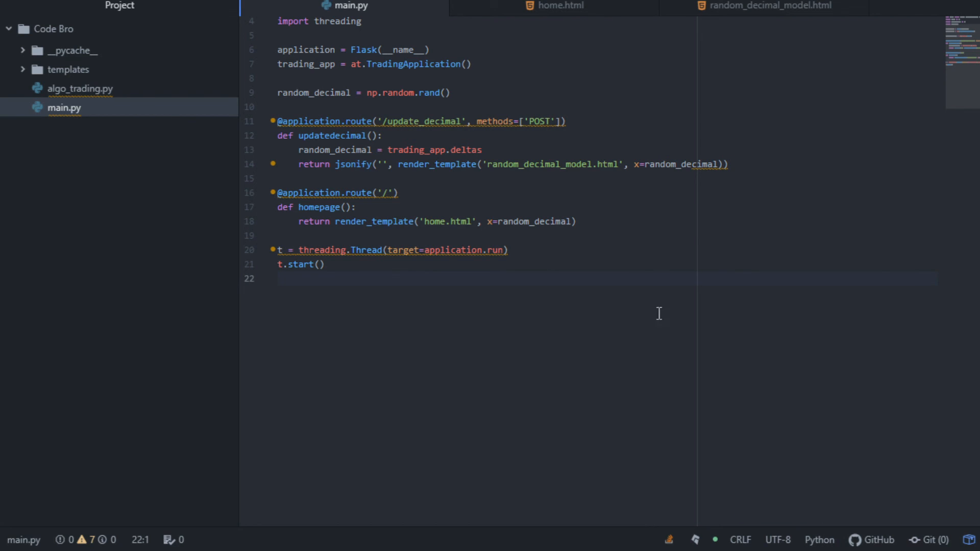
pyautogui.click(278, 278)
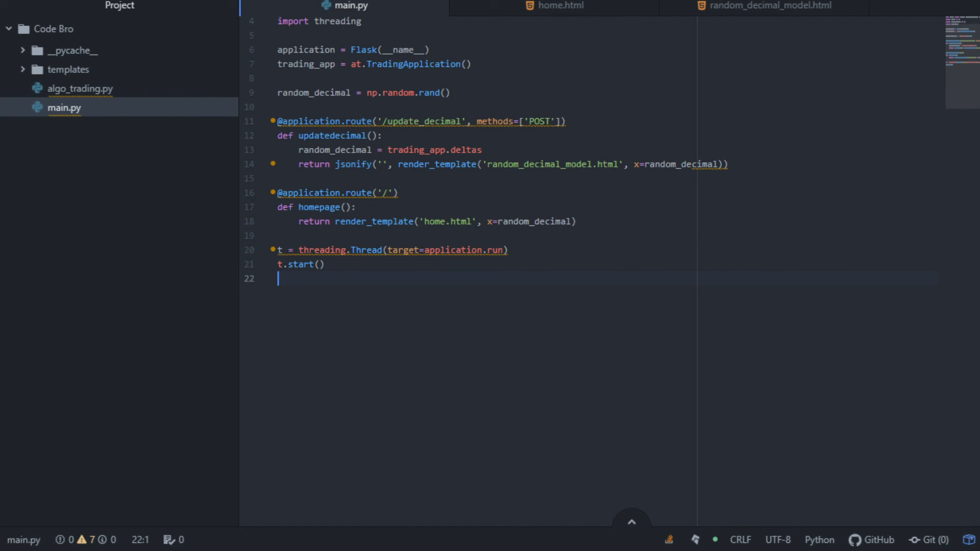